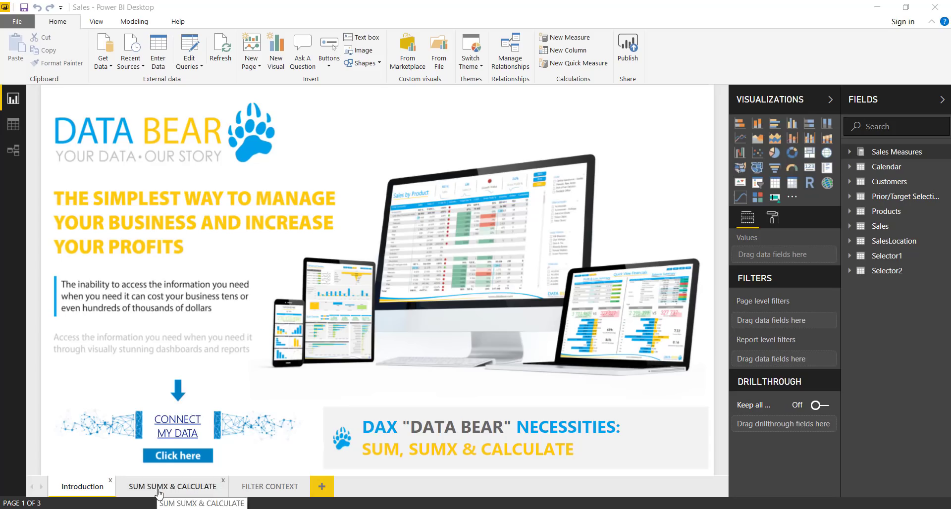
Step: Switch to the 'SUM SUMX & CALCULATE' report page
left_click(169, 486)
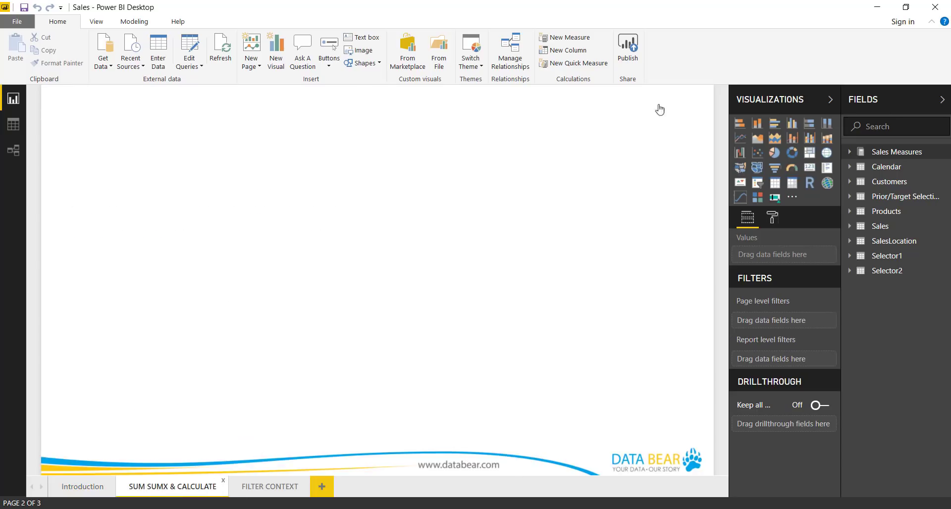
mouse_move(606, 96)
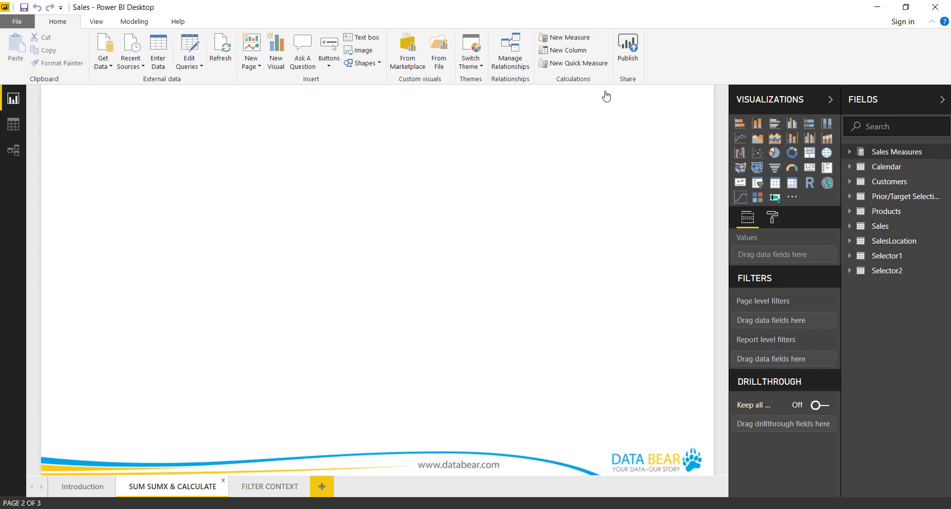
mouse_move(570, 38)
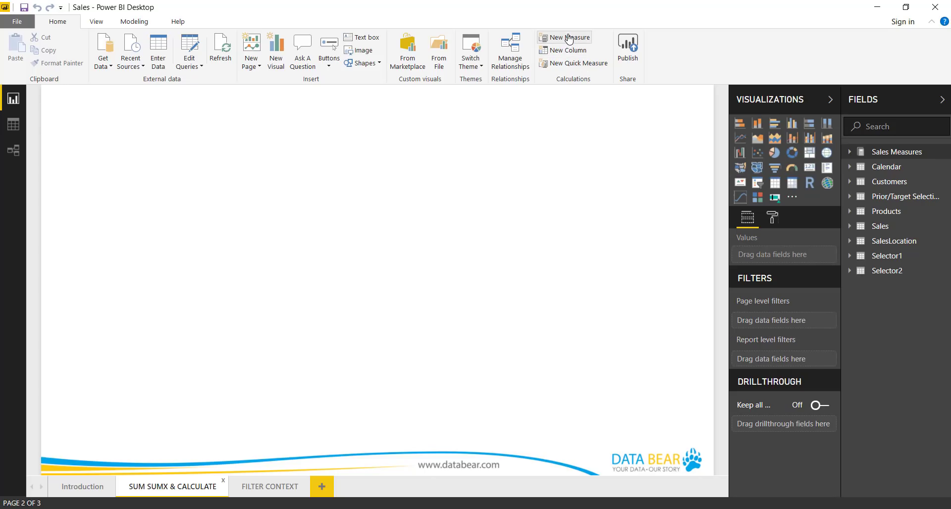
mouse_move(570, 37)
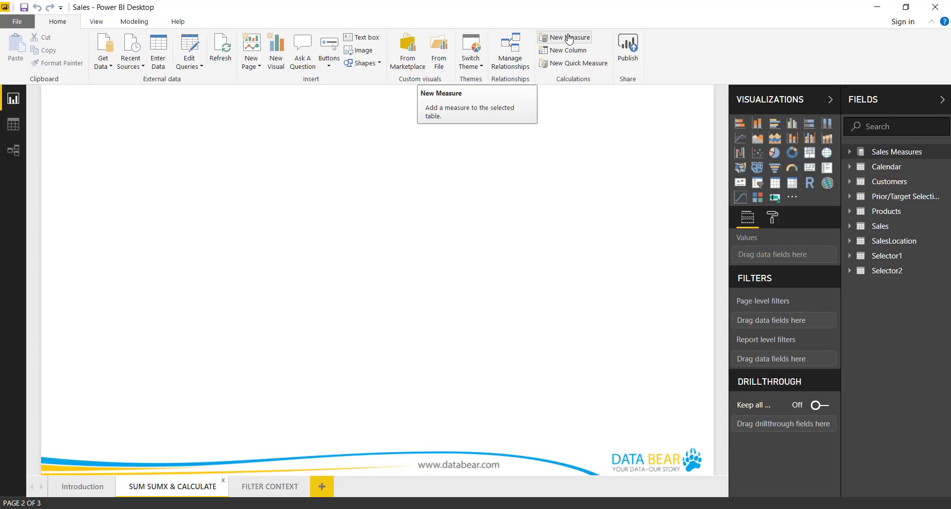
mouse_move(581, 89)
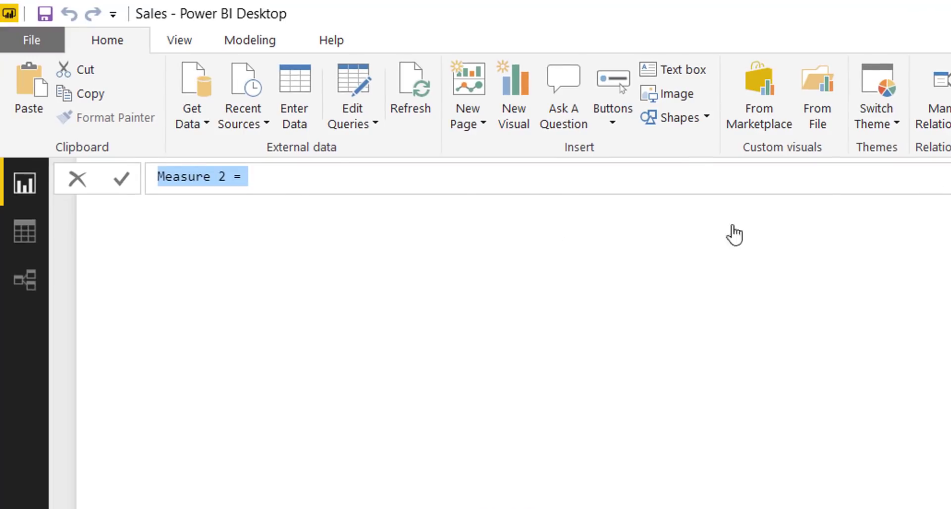
mouse_move(232, 173)
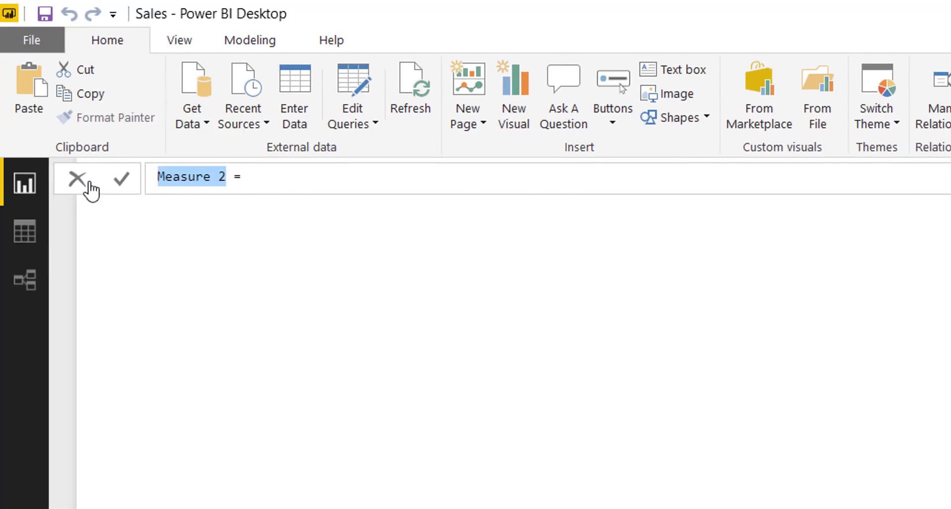
Step: Enter the measure formula SUM = SUM(Sales[Total Sales]) in the formula bar
type("SUM =")
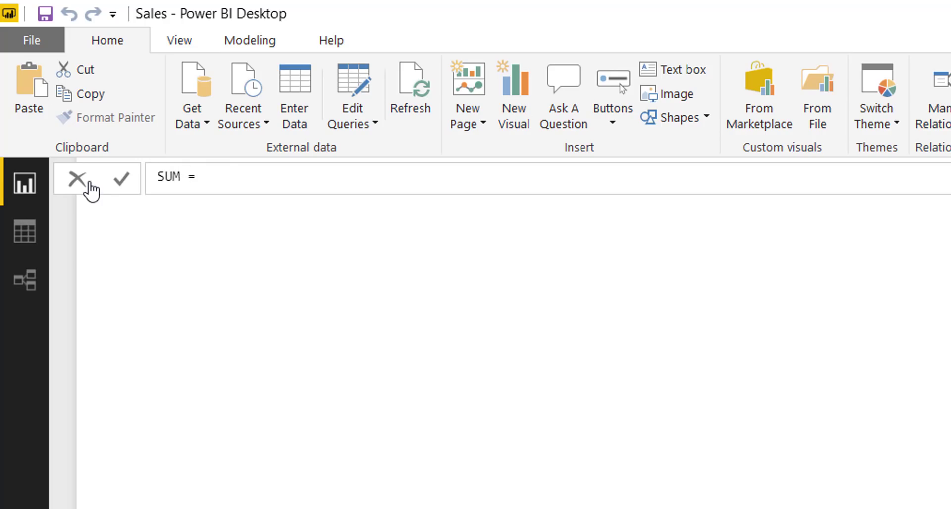
type("sum")
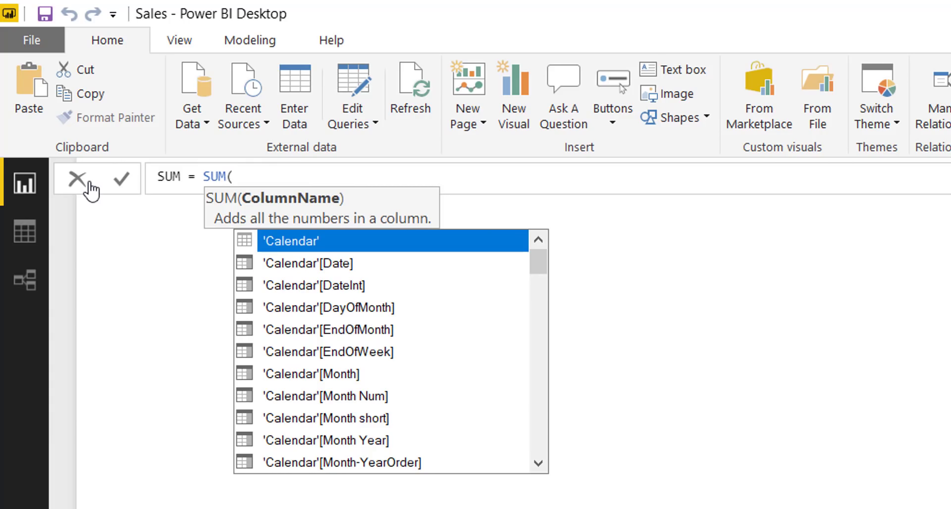
type("sales[")
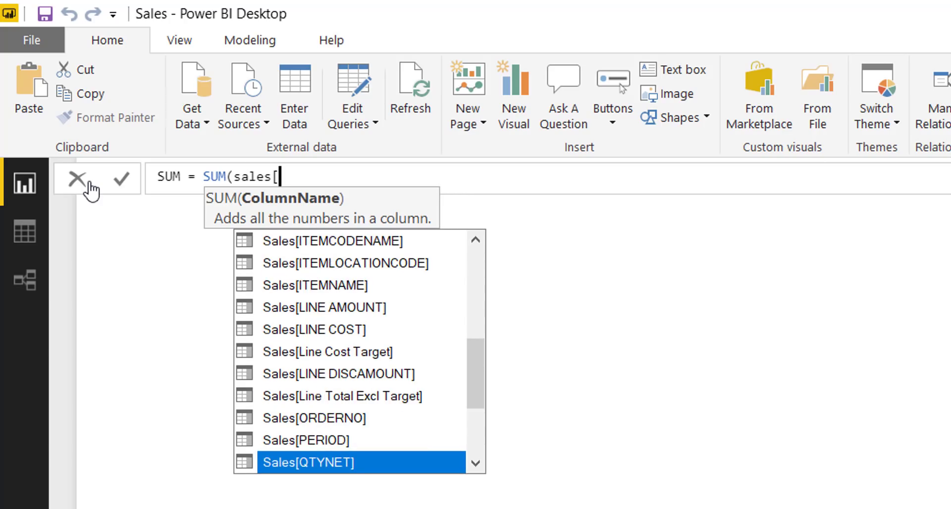
scroll("down", 3)
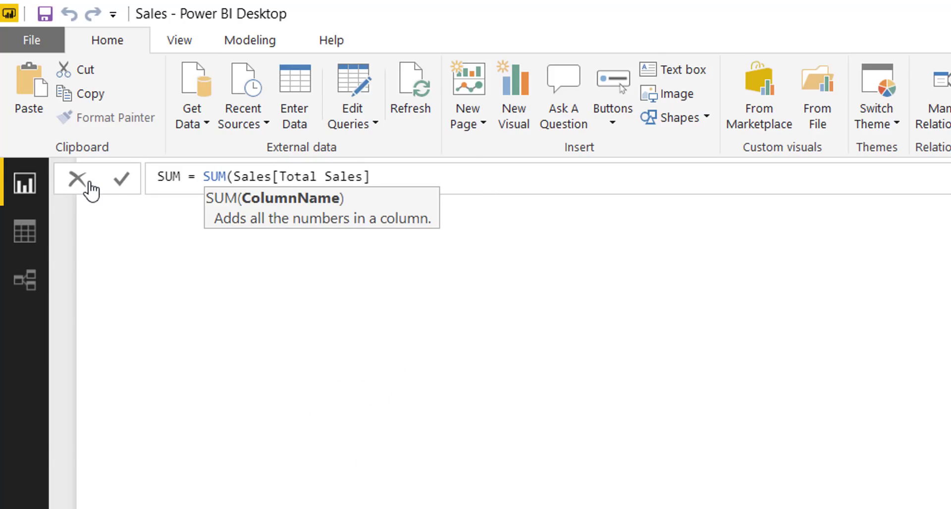
type(")")
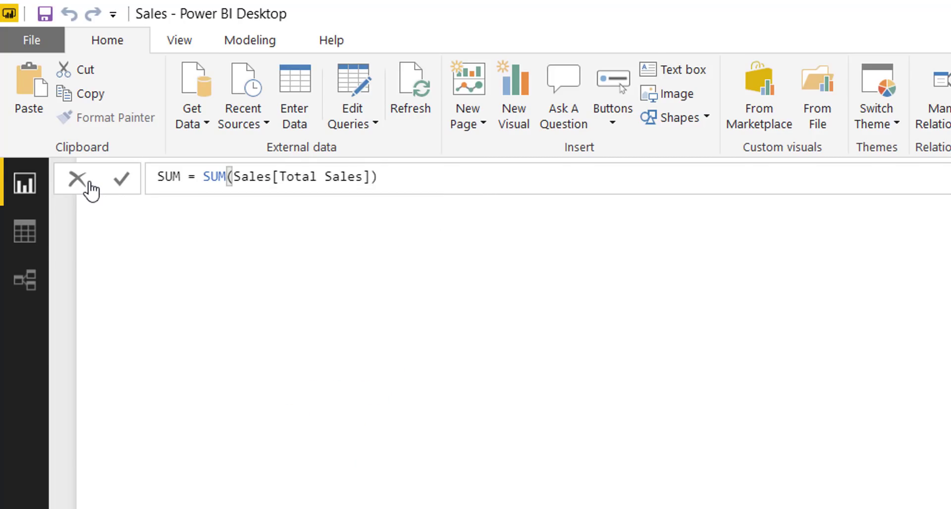
mouse_move(128, 182)
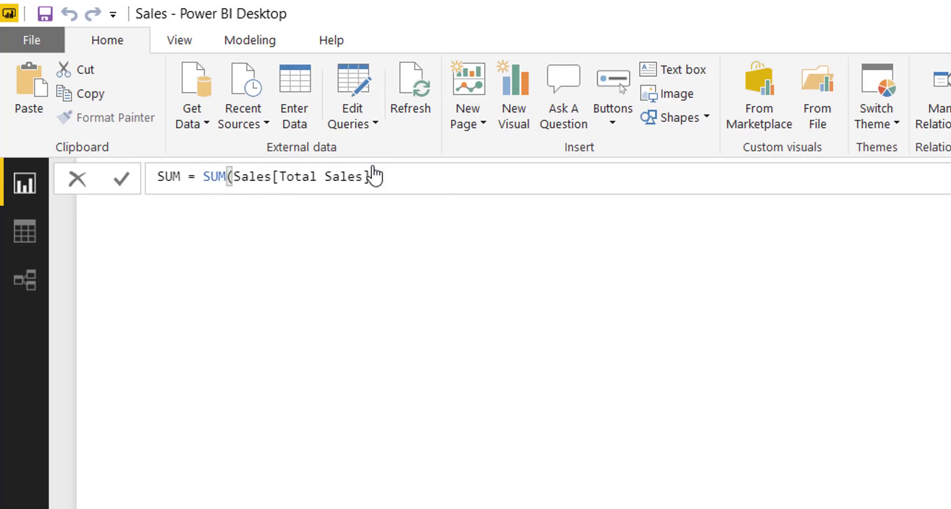
type(")")
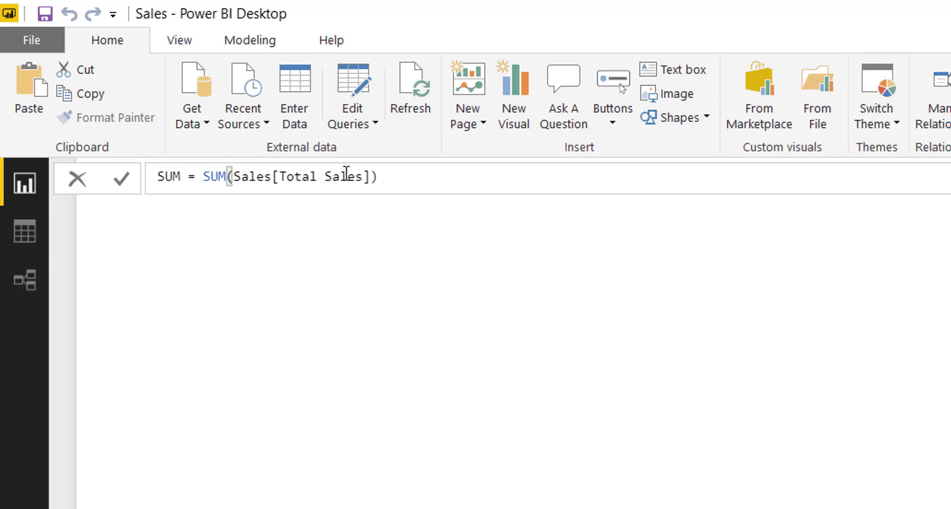
mouse_move(390, 178)
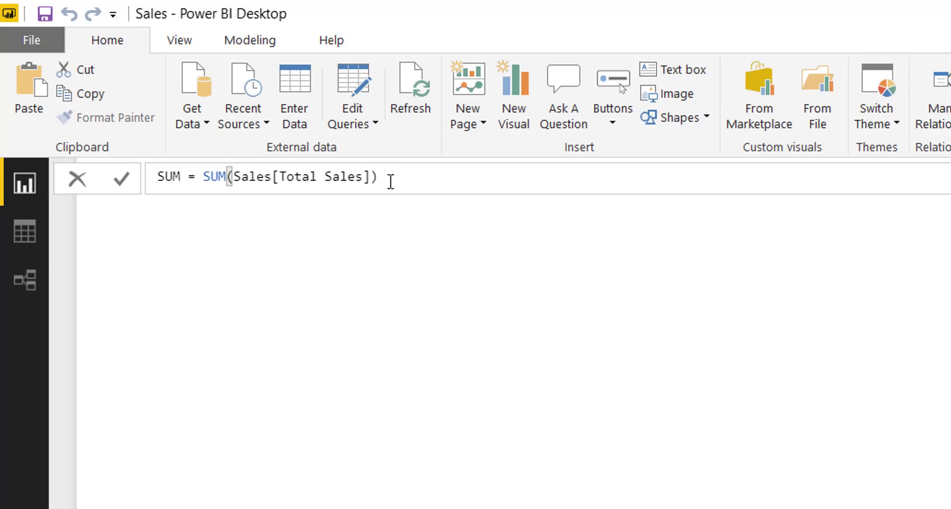
Step: Commit the SUM measure, show it as a matrix and format it as £ English (UK) currency
left_click(122, 178)
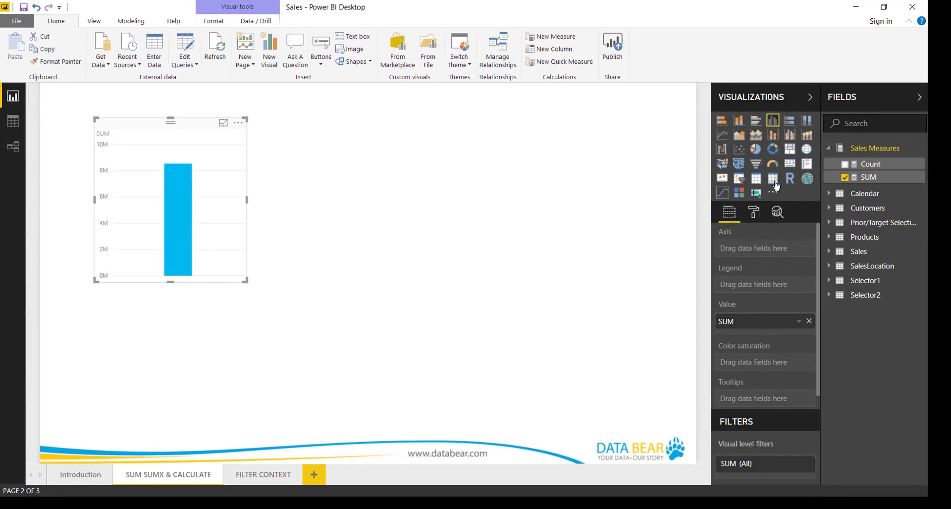
left_click(772, 179)
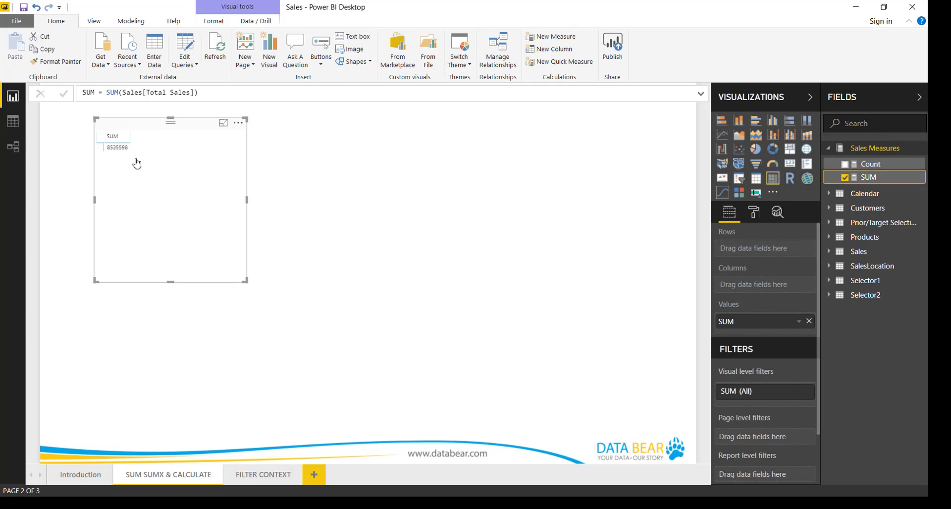
left_click(131, 20)
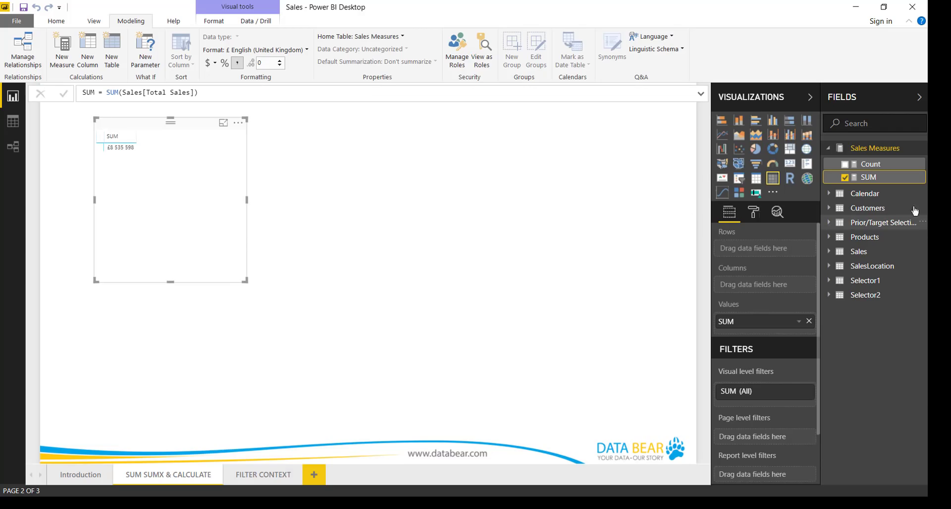
mouse_move(836, 243)
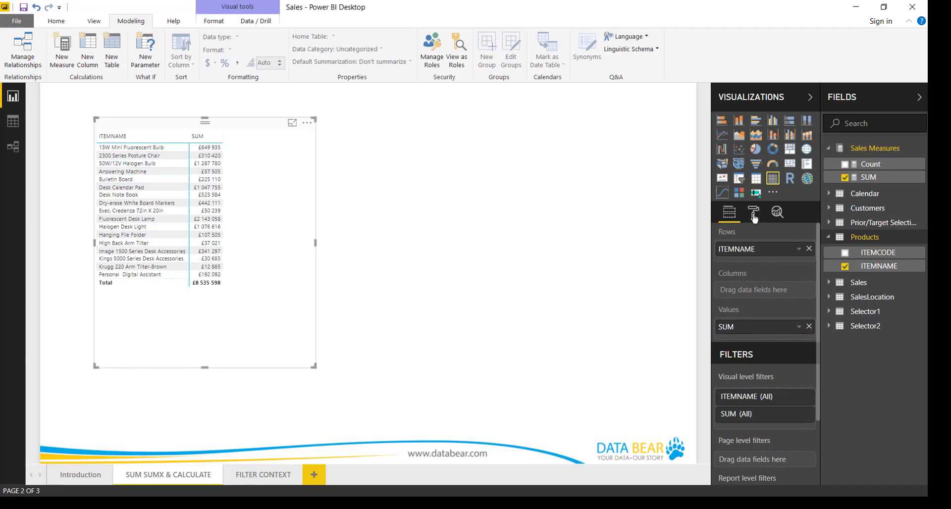
Step: Raise the item-name matrix's Grid text size to 11 in the Format pane
left_click(753, 212)
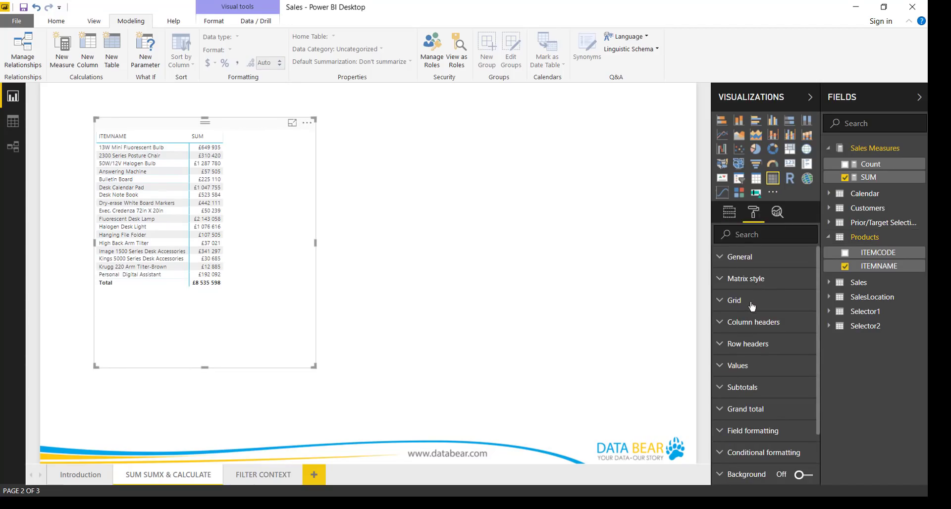
left_click(734, 300)
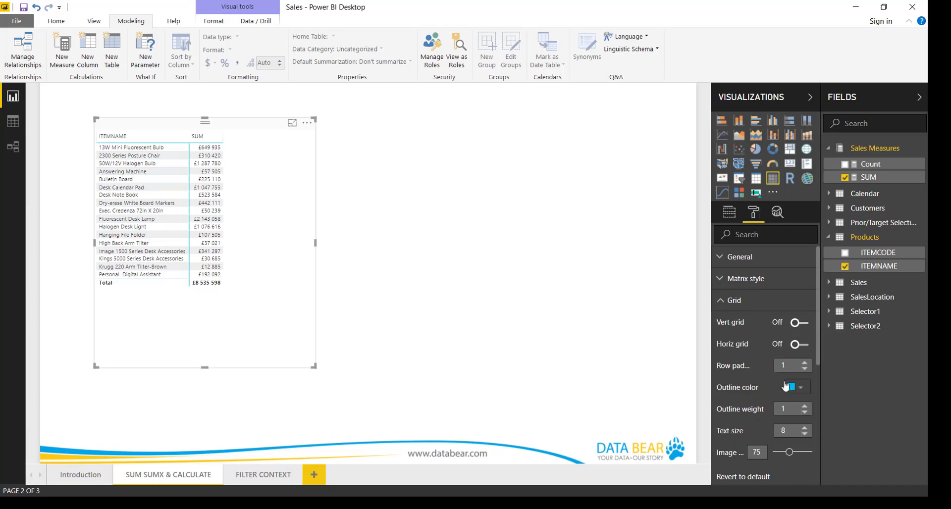
left_click(804, 427)
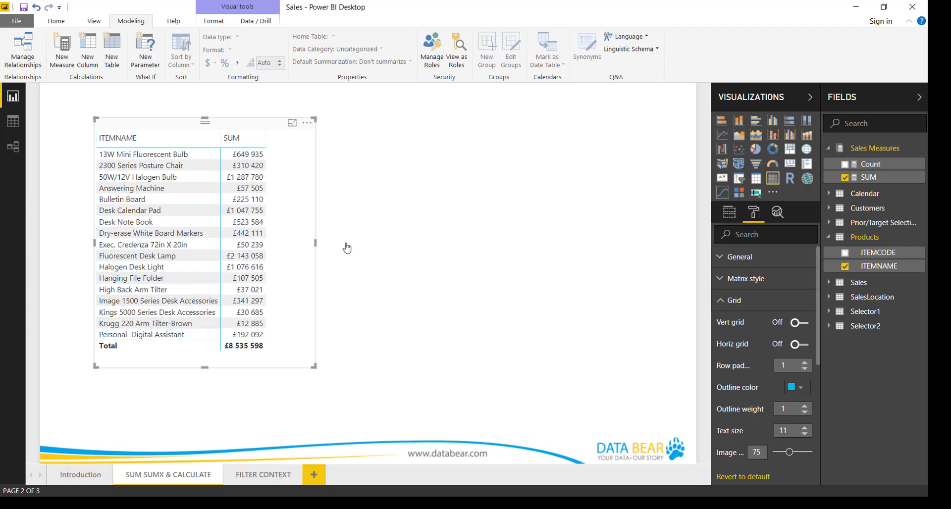
mouse_move(284, 289)
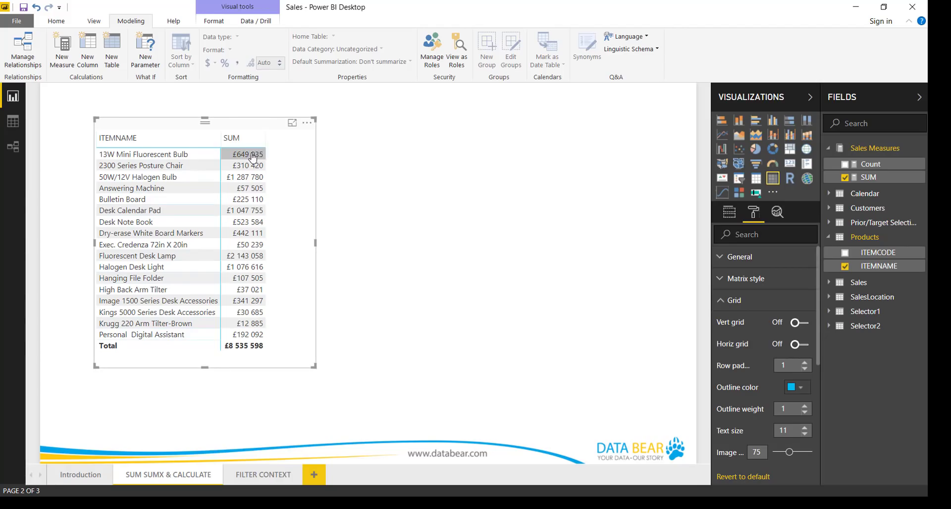
mouse_move(252, 157)
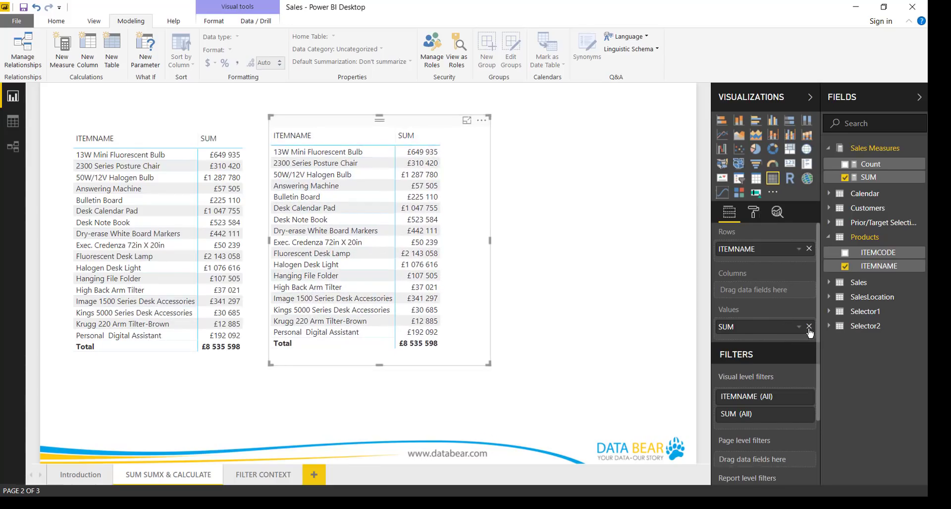
Step: Remove the SUM measure from the Values of the copied matrix
left_click(808, 326)
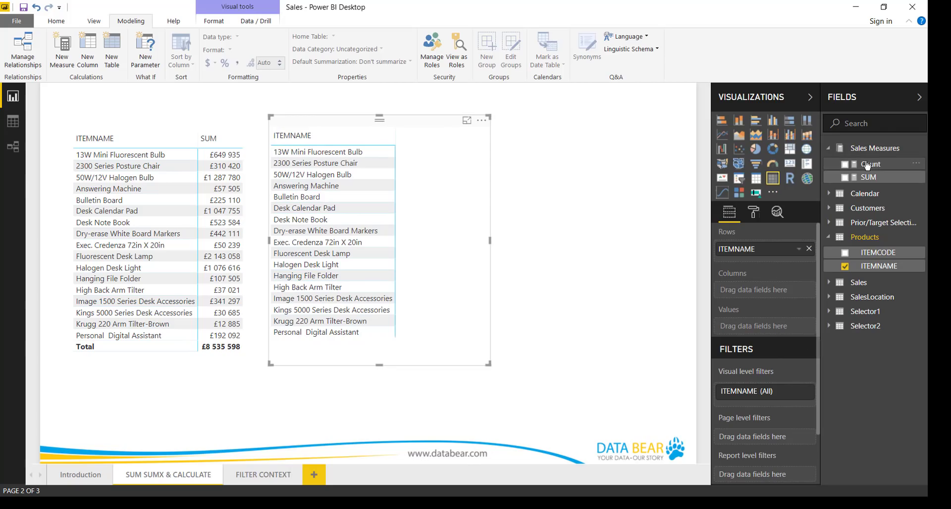
mouse_move(867, 163)
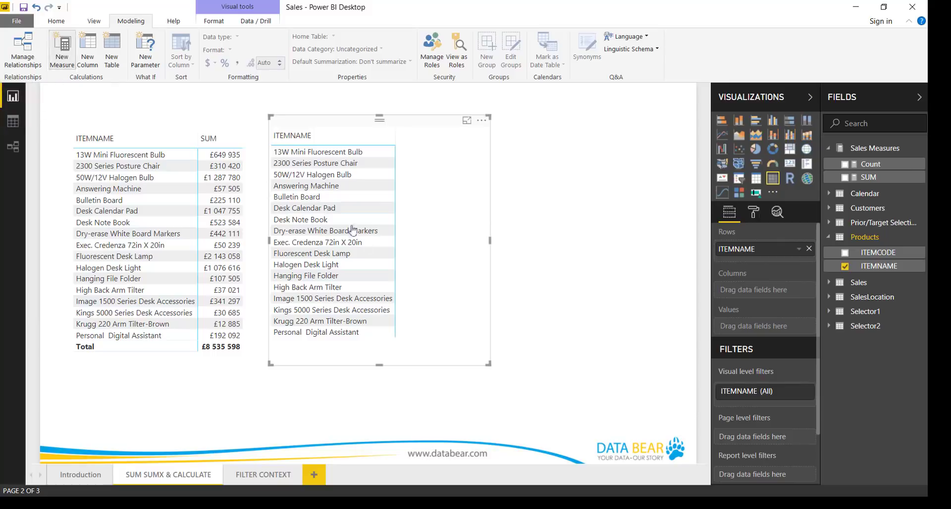
Step: Write the measure SUMX = SUMX(Sales, Sales[QTYNET]*Sales[Unit Price])
left_click(61, 47)
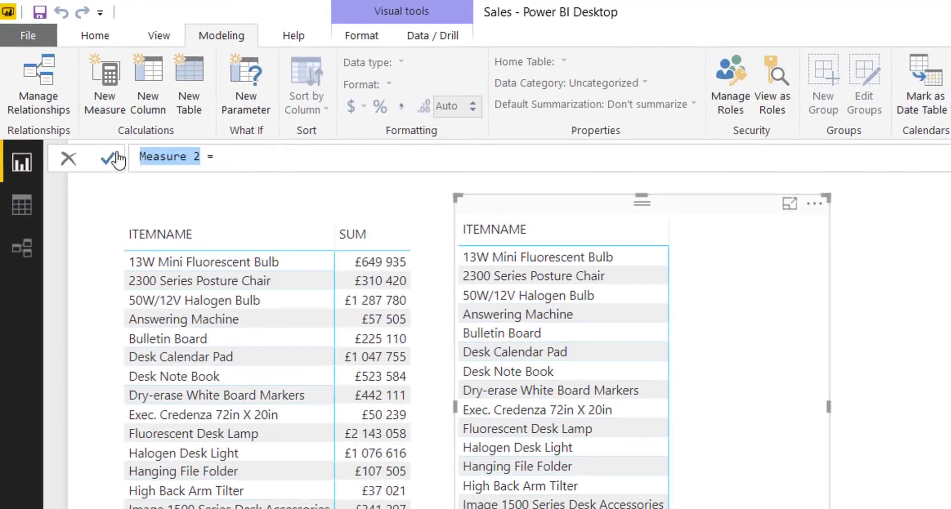
type("SUMX =")
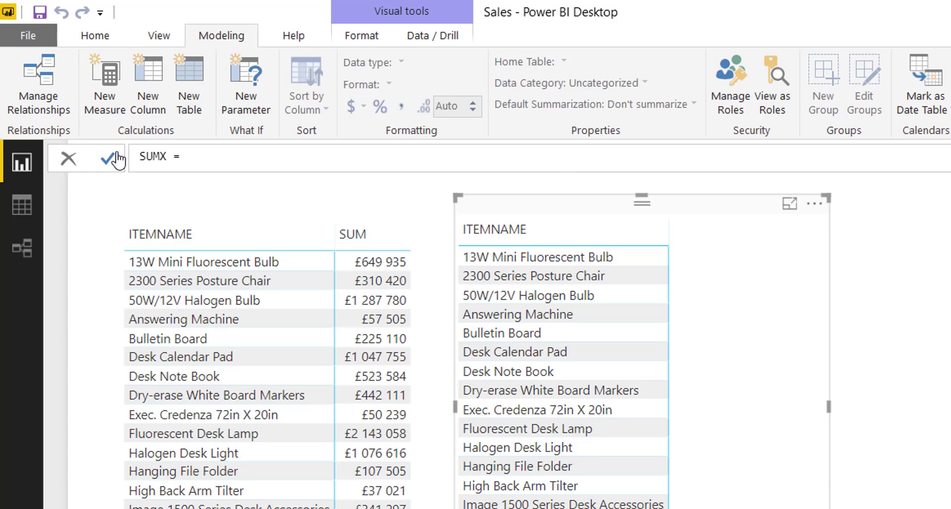
type("sumx")
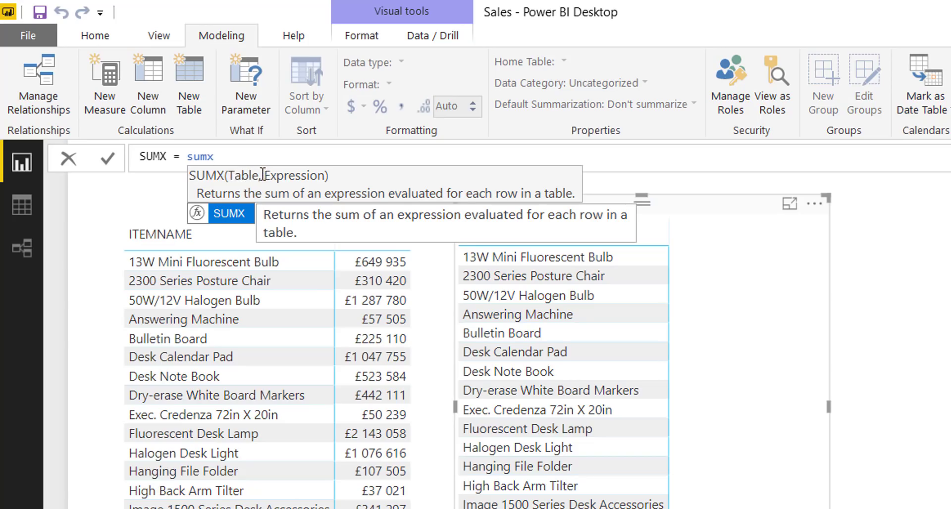
mouse_move(323, 180)
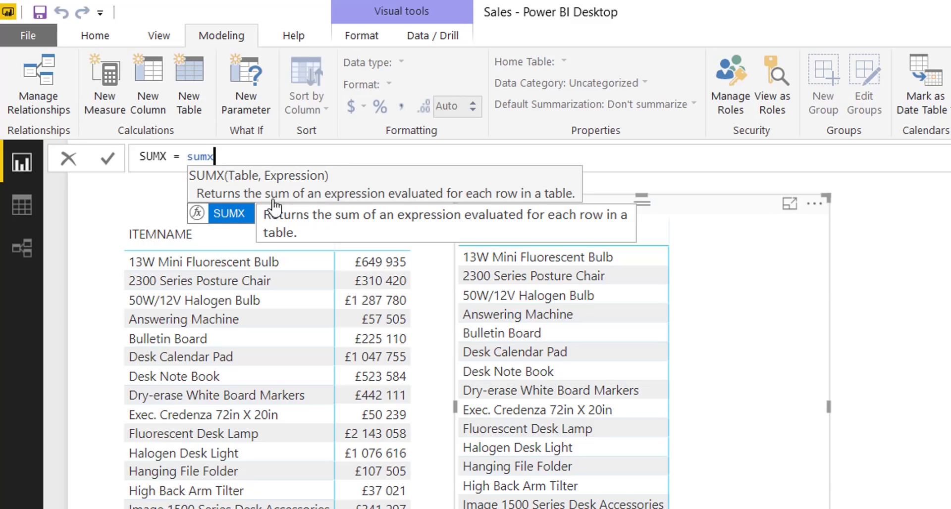
mouse_move(361, 198)
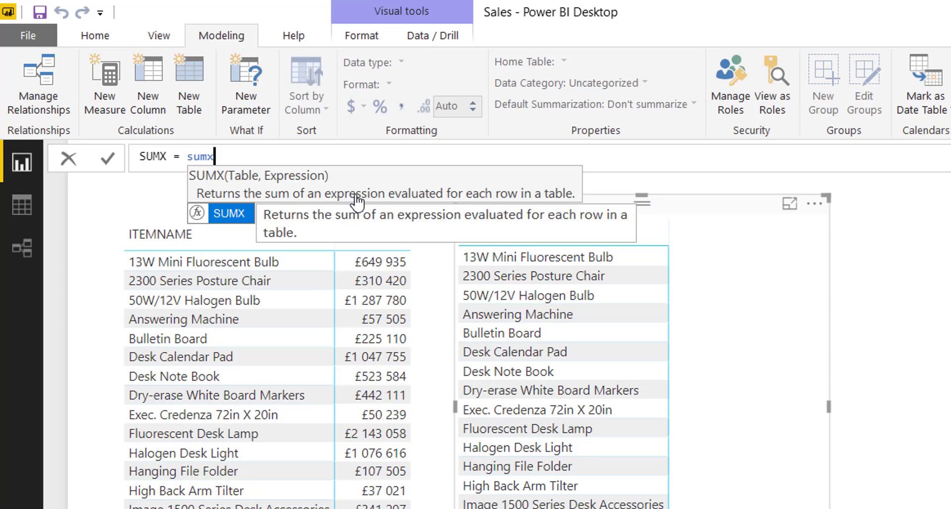
type("(")
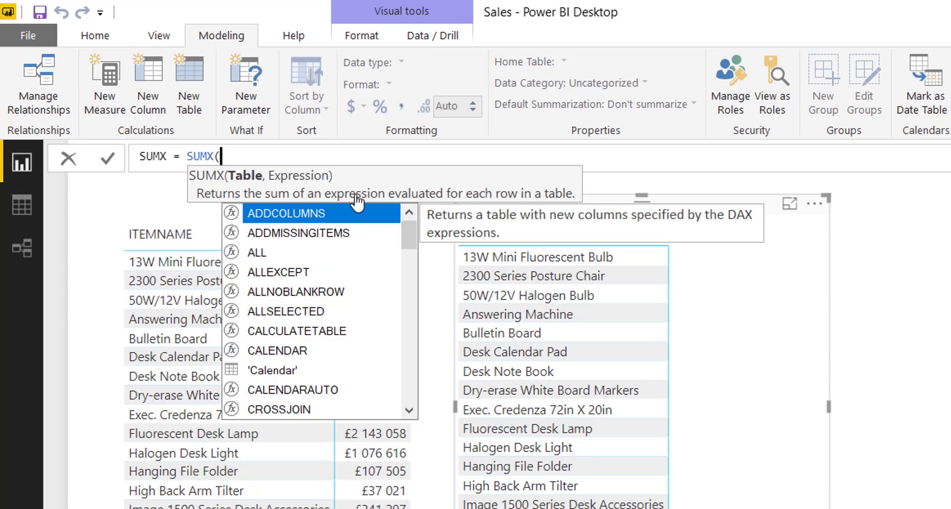
type("sale")
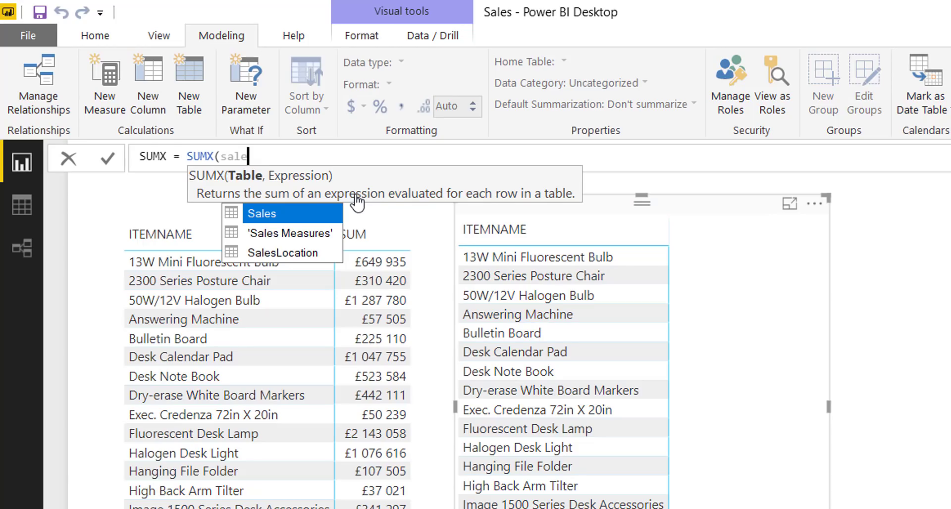
left_click(262, 213)
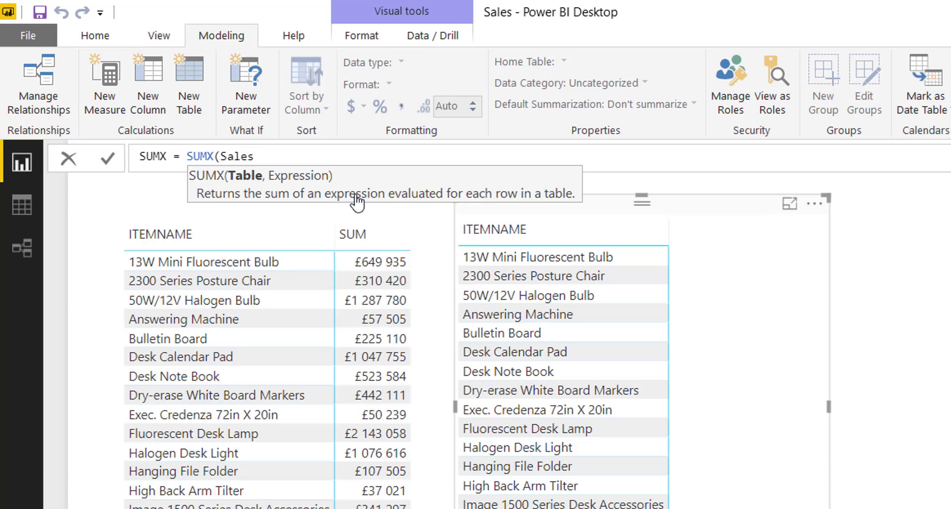
type(",")
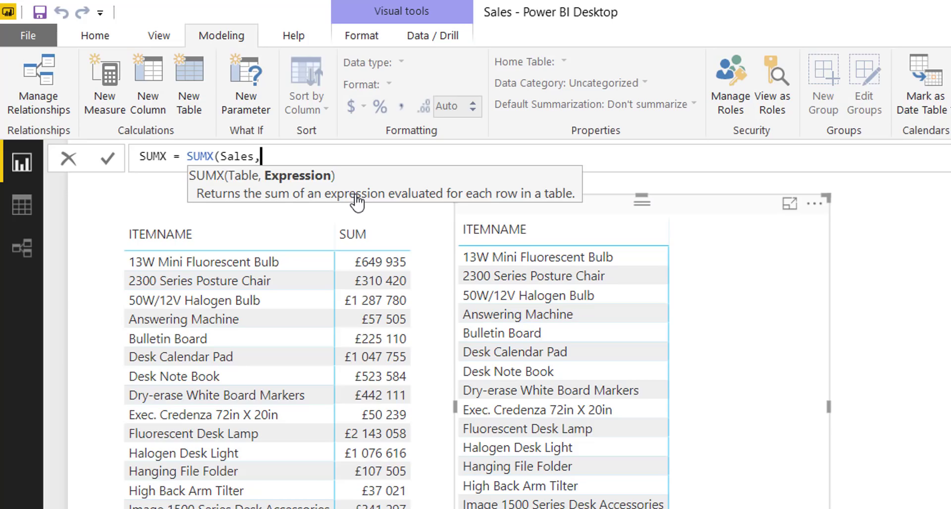
type("sales[QTYNET")
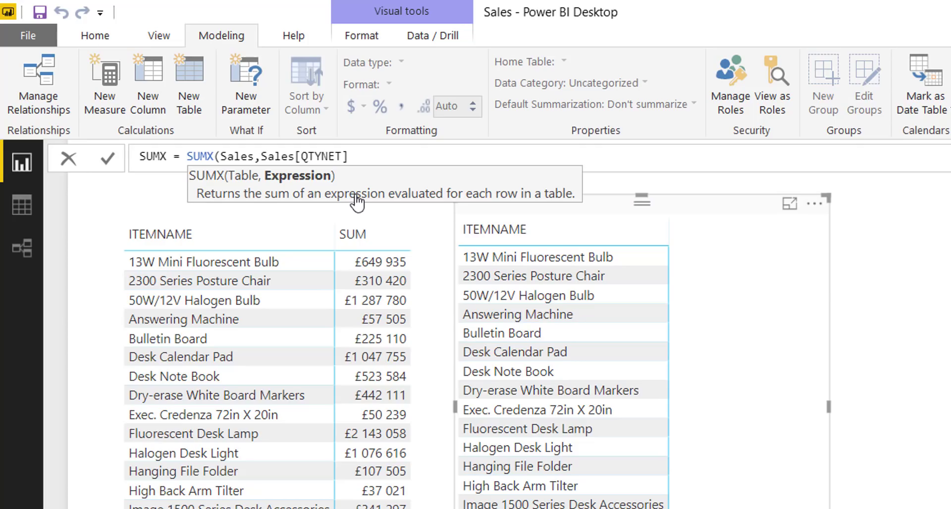
type("*")
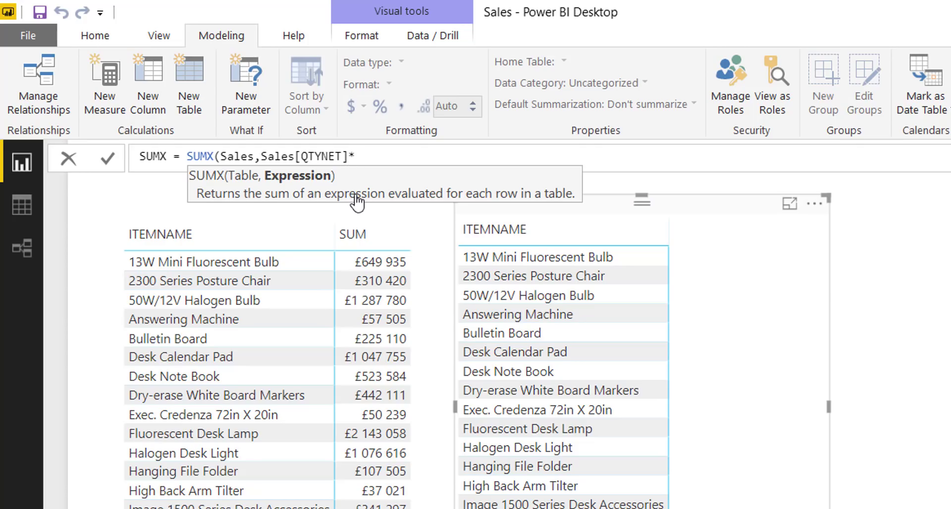
type("Sales[AUDTUSER]")
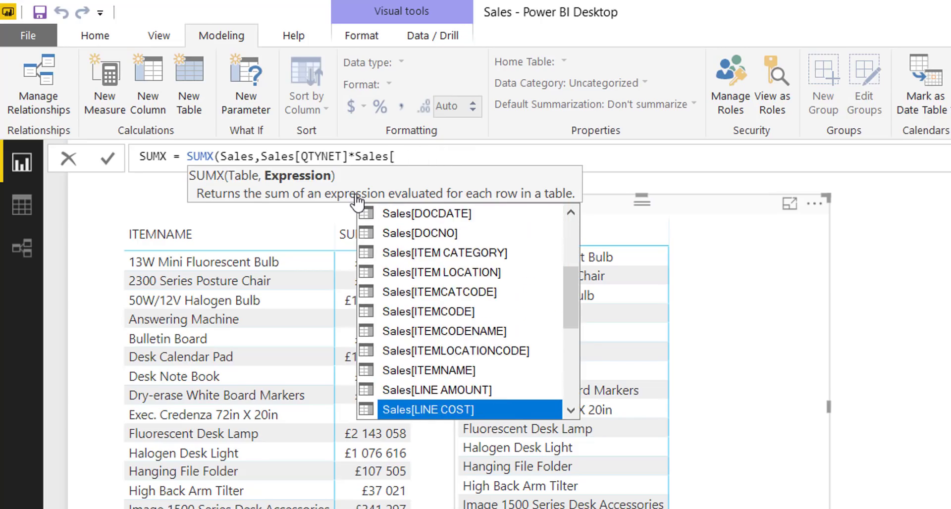
type("un")
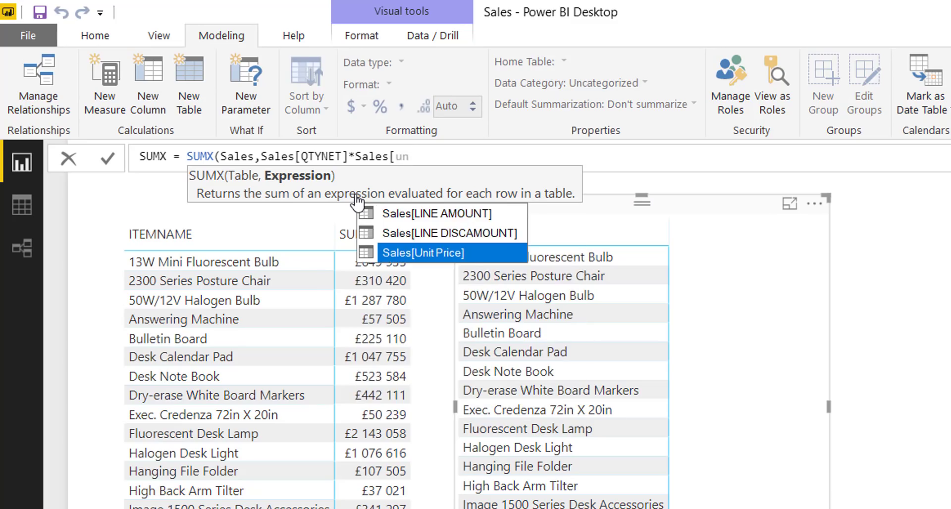
left_click(422, 253)
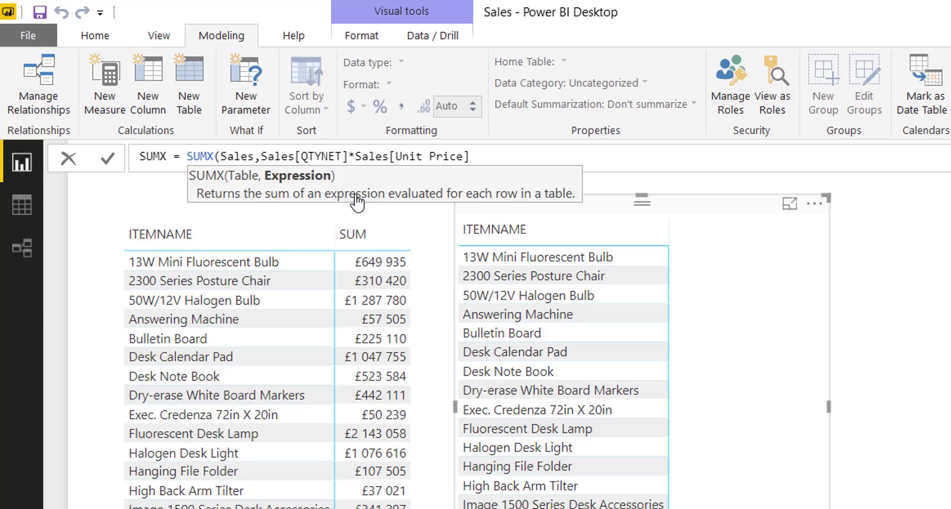
type(")")
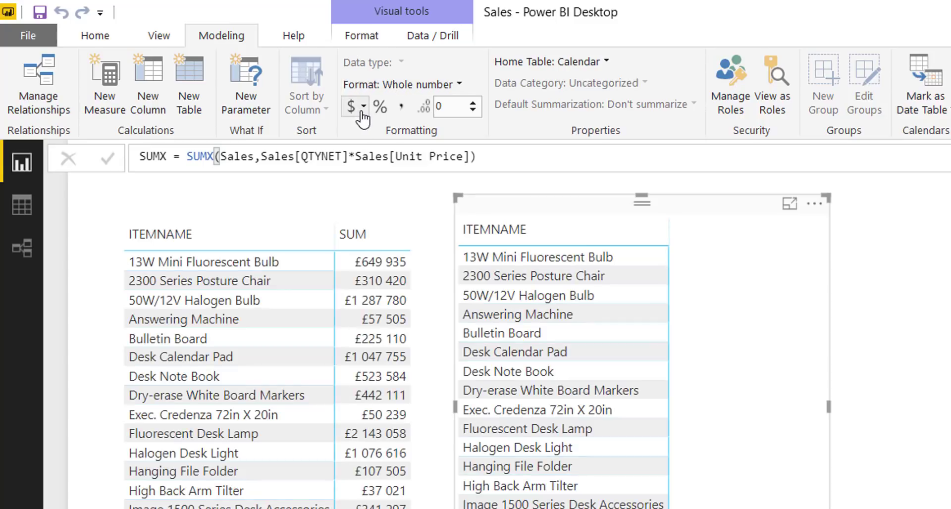
Step: Format SUMX as pounds sterling, home it in Sales Measures and show it in the second matrix
left_click(362, 106)
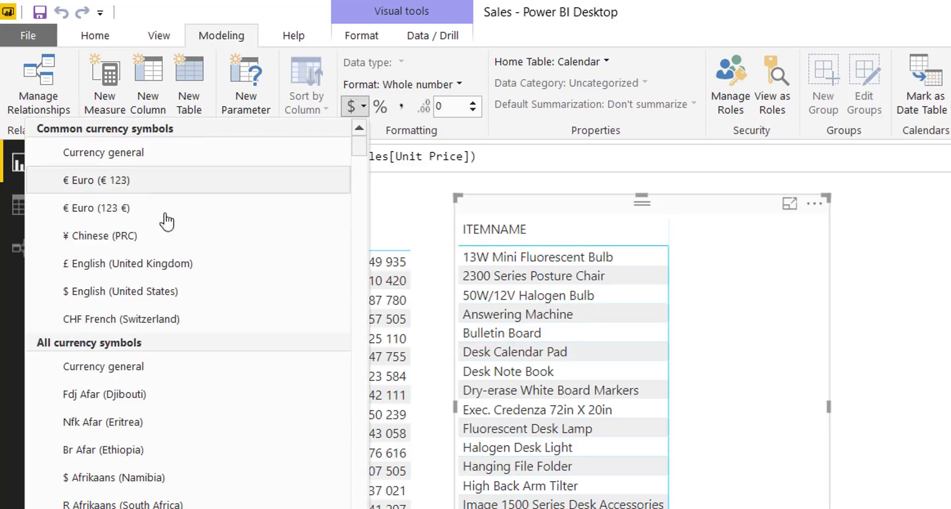
left_click(127, 264)
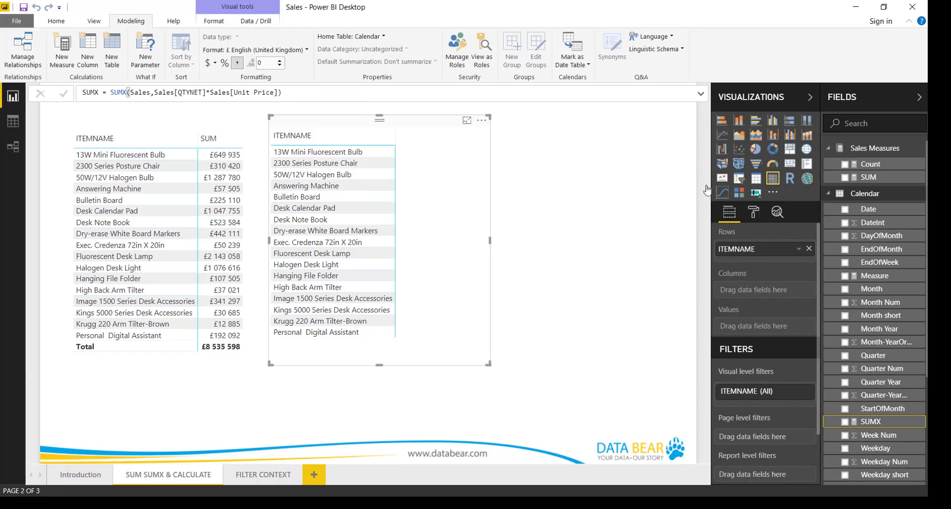
left_click(870, 190)
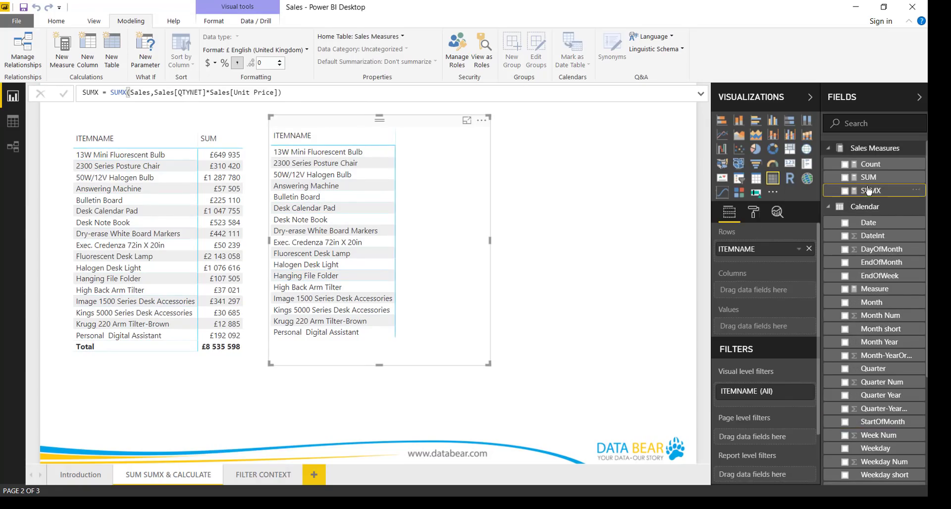
left_click(845, 190)
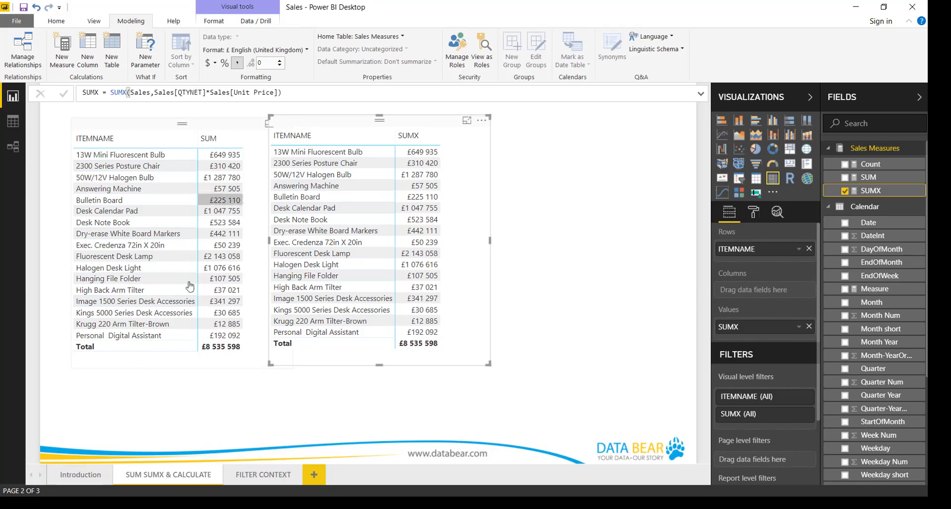
mouse_move(268, 338)
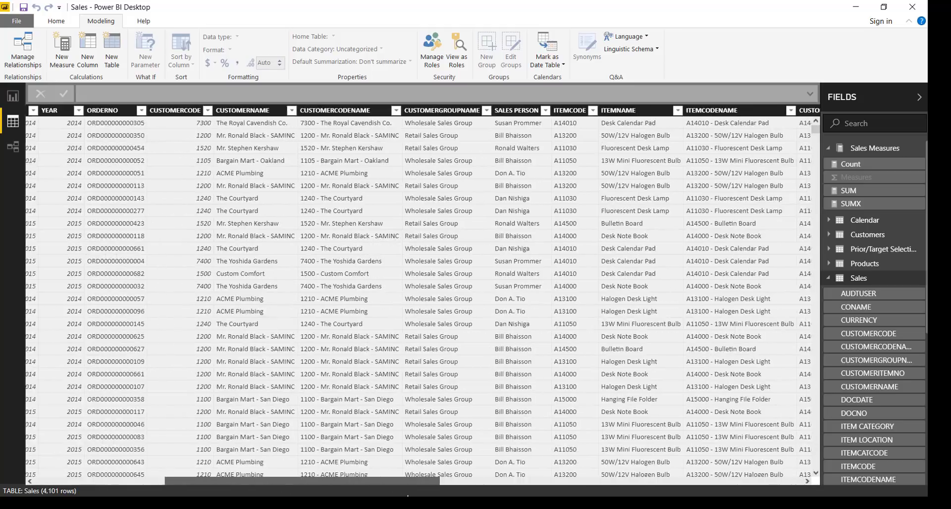
scroll("right", 3)
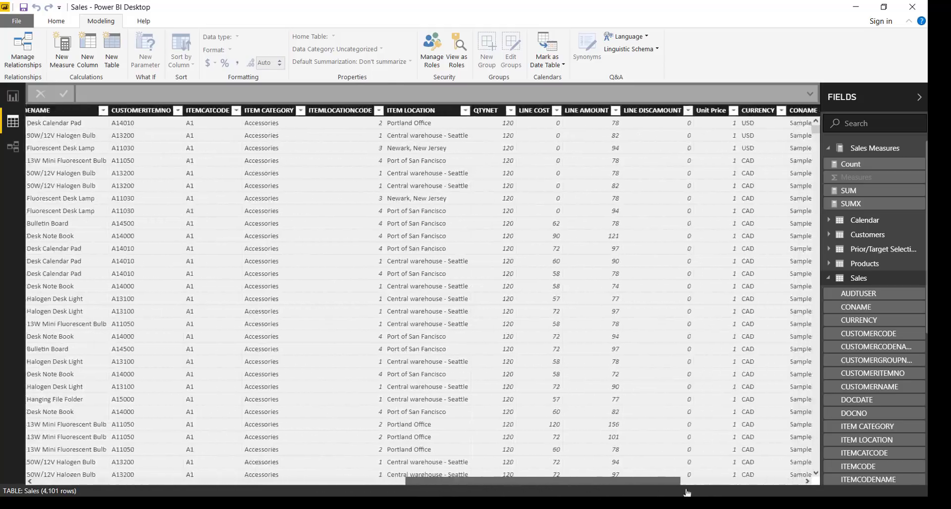
scroll("right", 3)
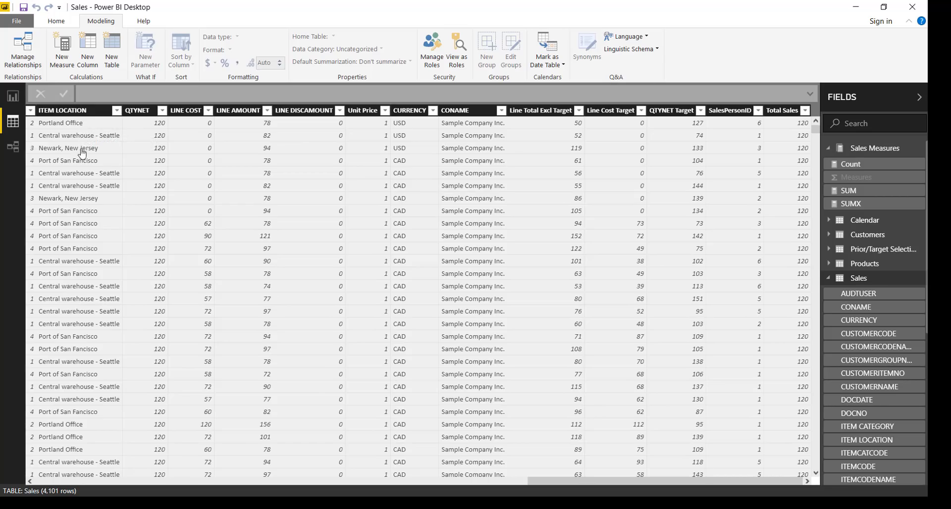
mouse_move(141, 126)
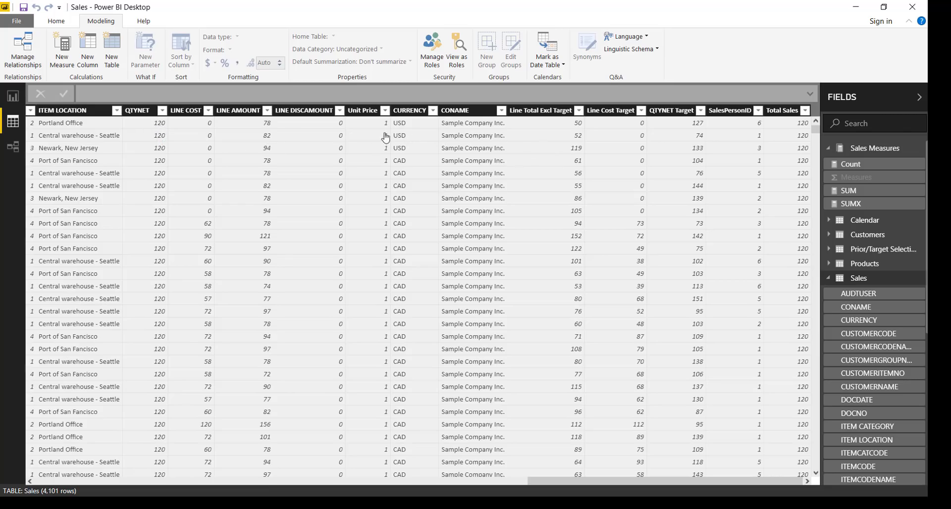
left_click(380, 135)
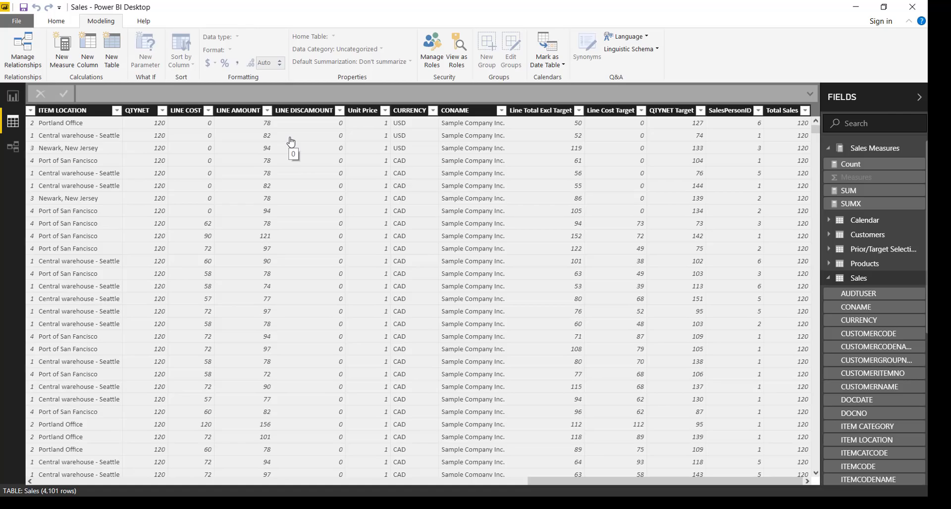
mouse_move(13, 120)
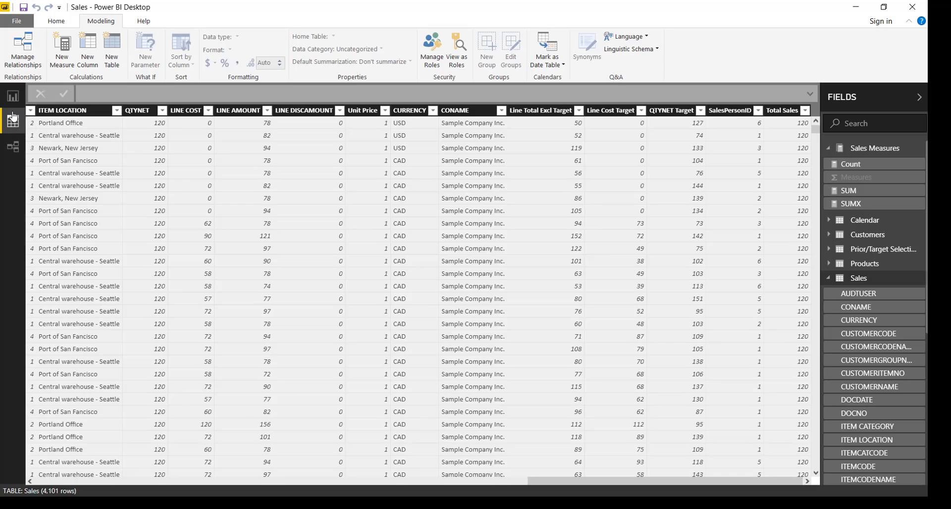
mouse_move(12, 117)
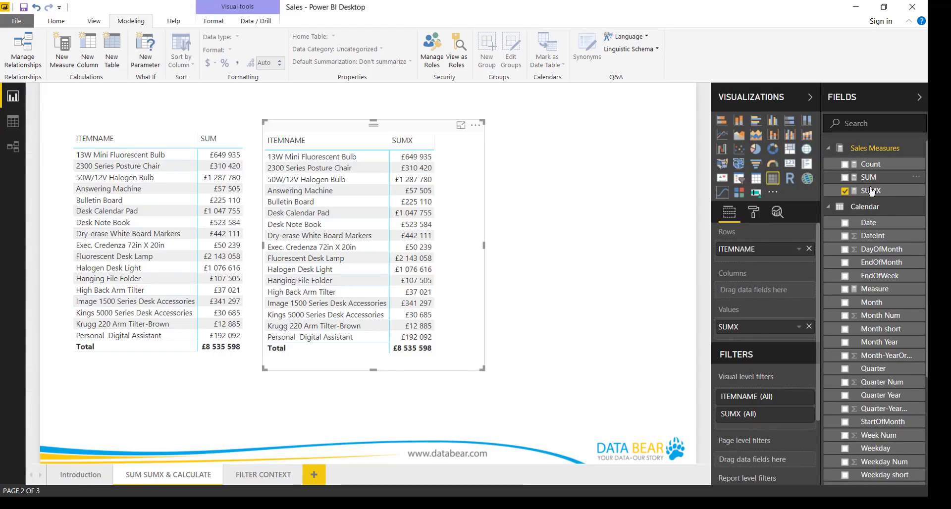
Step: View the SUM and SUMX measure formulas in turn to compare them
left_click(867, 176)
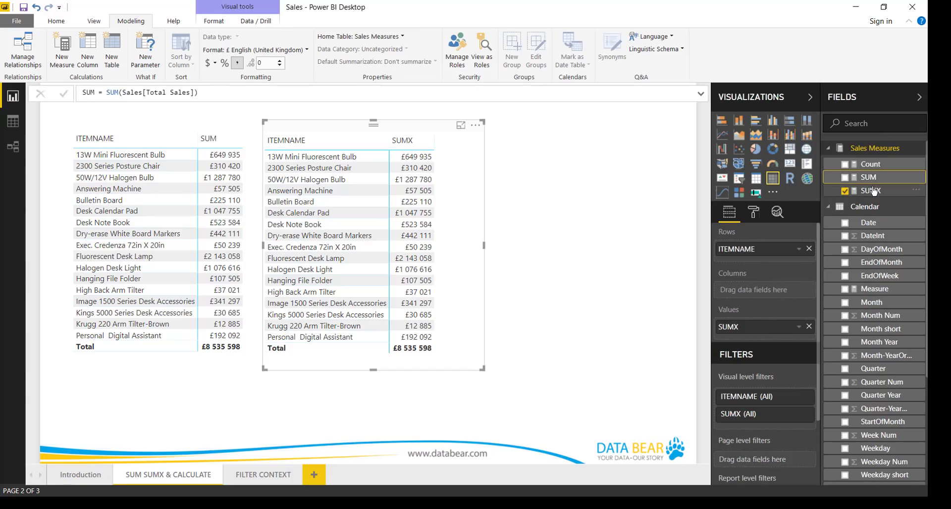
left_click(870, 190)
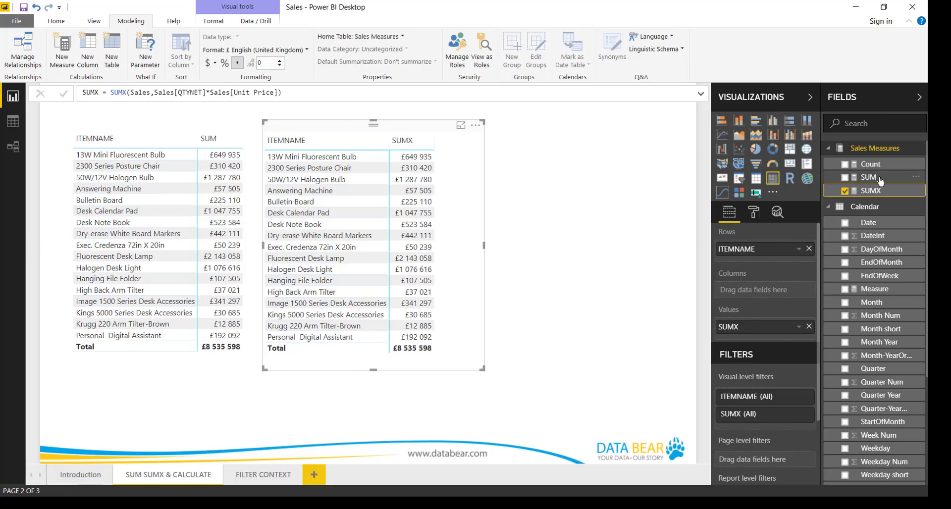
left_click(869, 177)
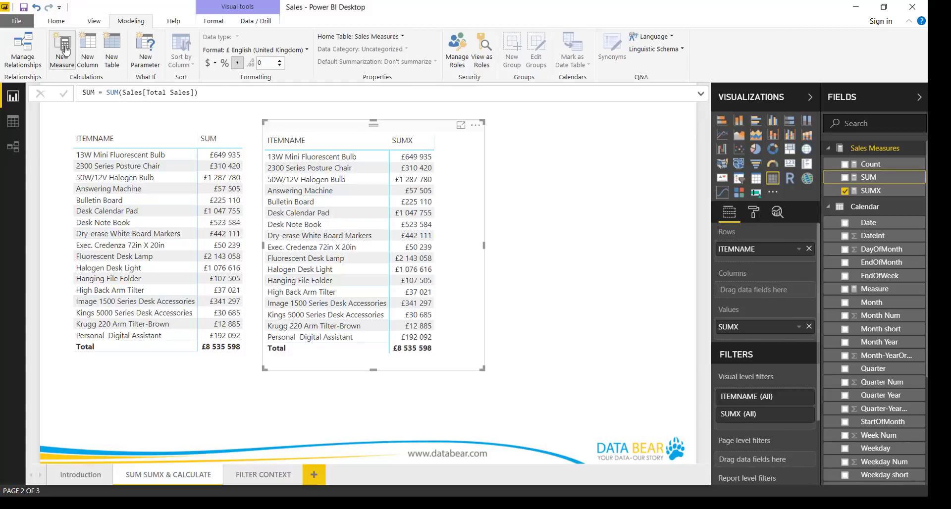
Step: Create a measure named CALCULATE whose formula starts CALCULATE = CALCULATE(
left_click(61, 47)
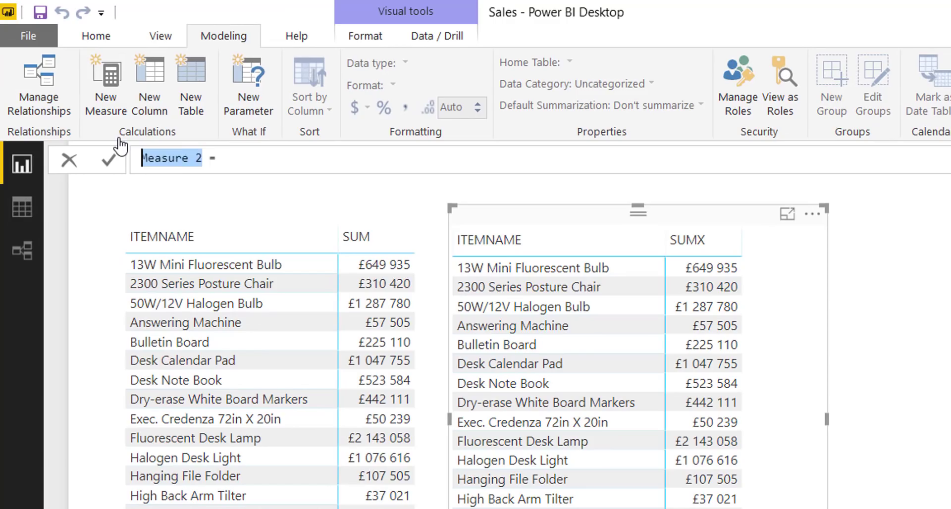
type("CALCULATE =")
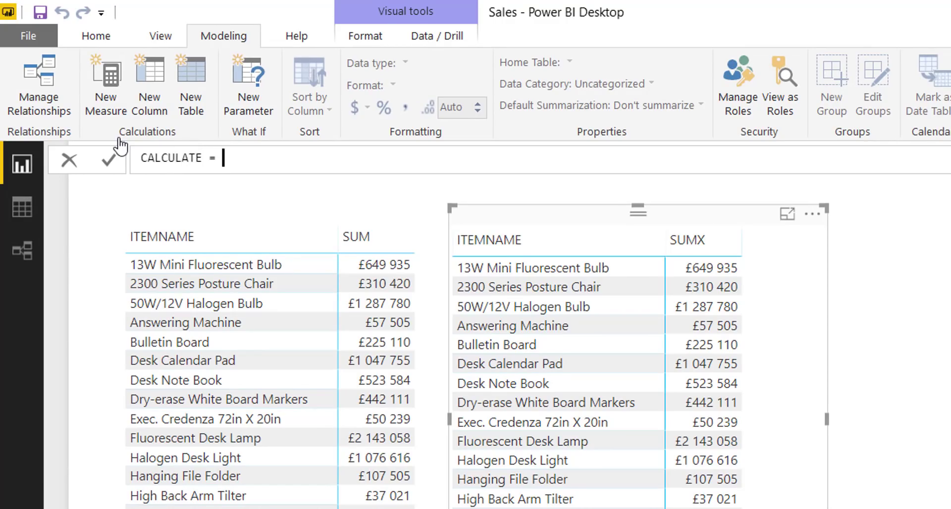
type("ca")
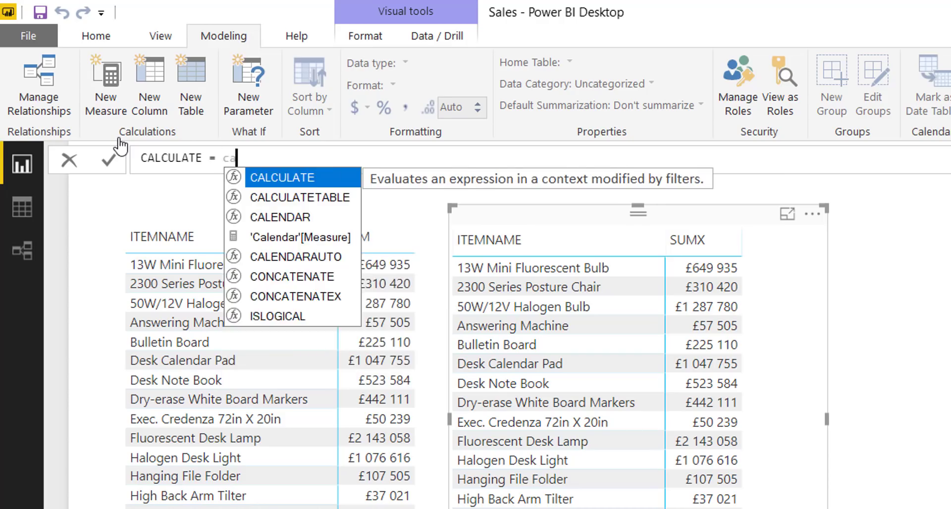
type("l")
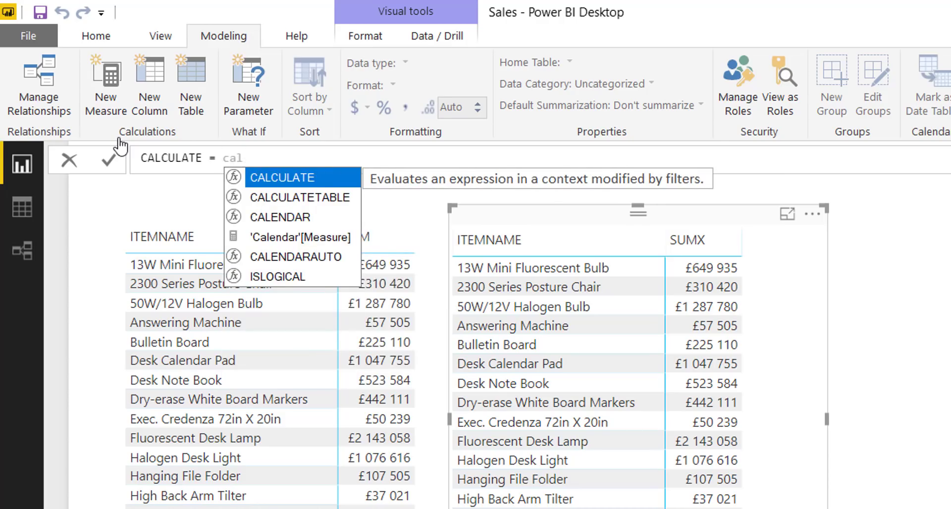
left_click(281, 177)
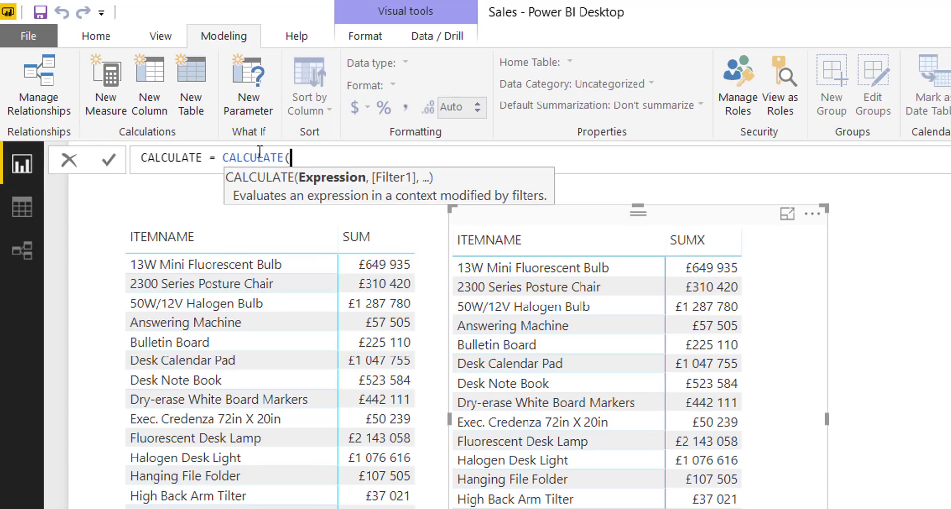
mouse_move(242, 188)
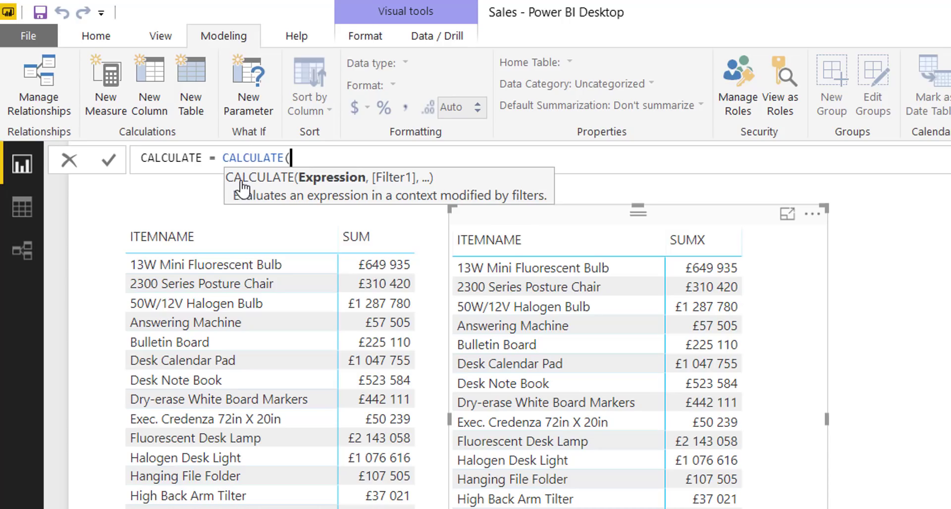
mouse_move(315, 184)
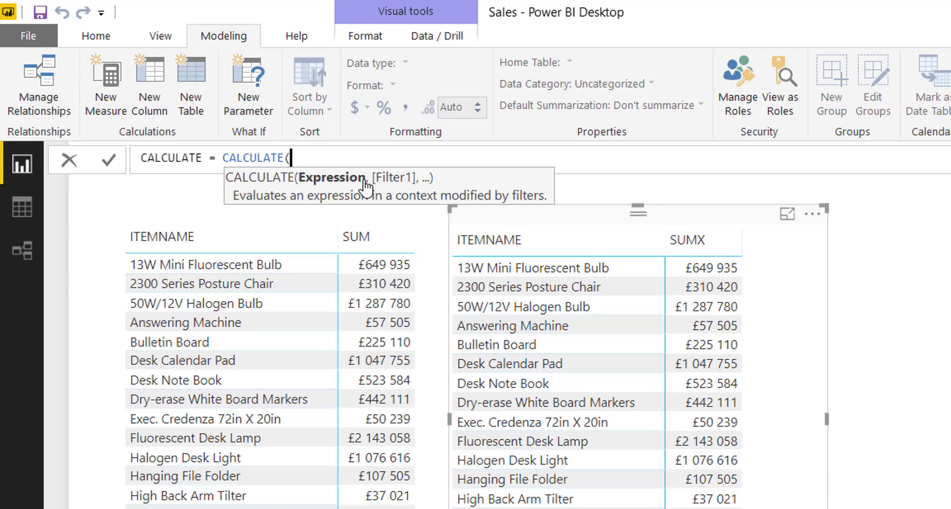
mouse_move(414, 183)
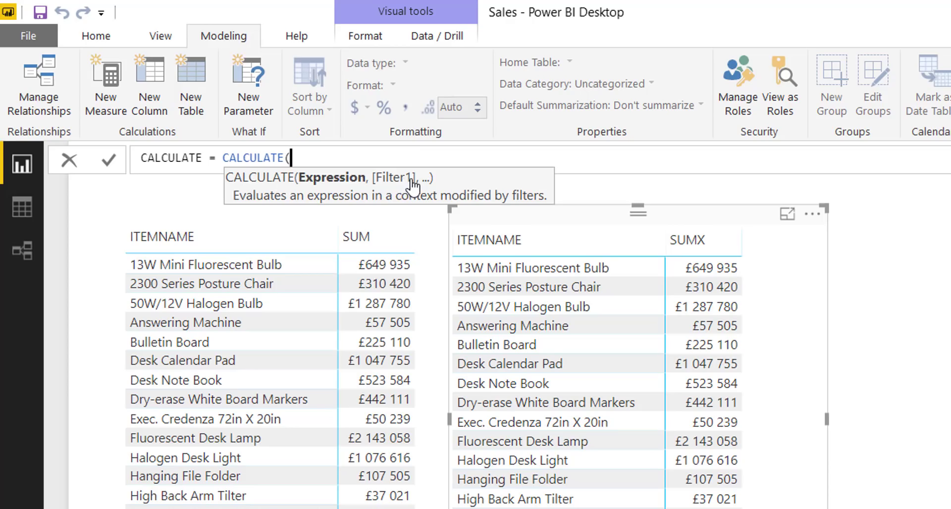
mouse_move(429, 189)
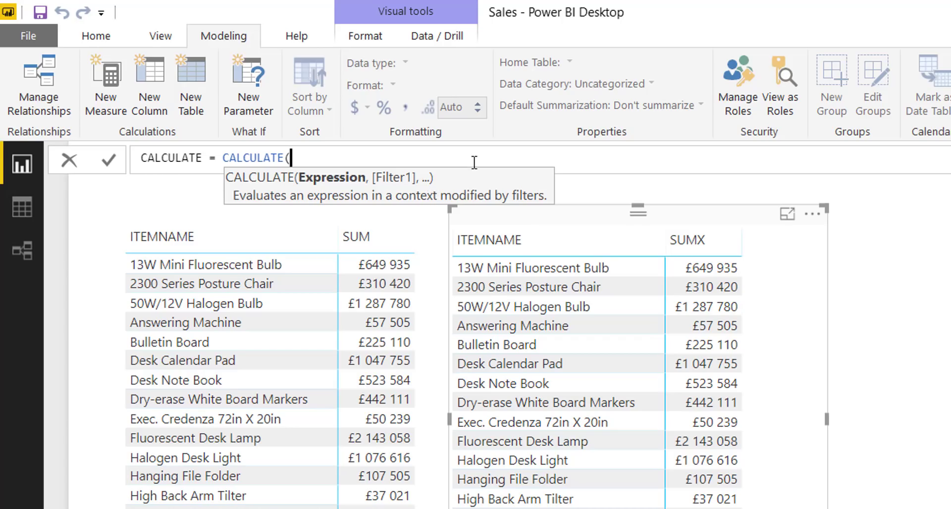
mouse_move(497, 186)
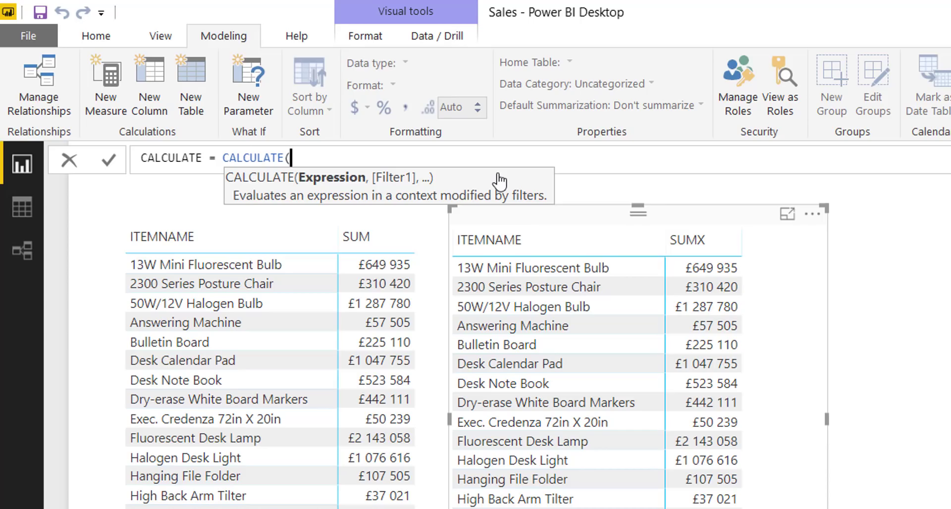
Step: Make [SUM] the CALCULATE expression, followed by a comma ready for the filter argument
type("[s")
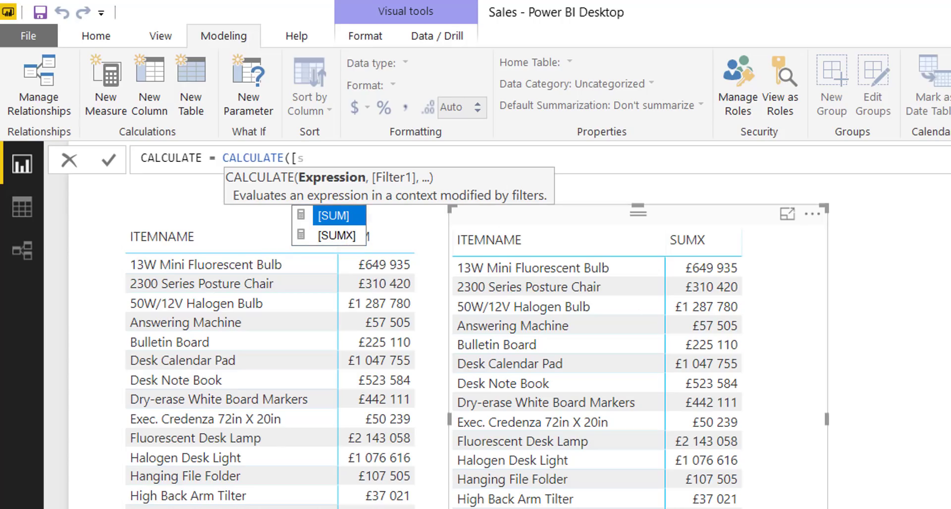
mouse_move(345, 243)
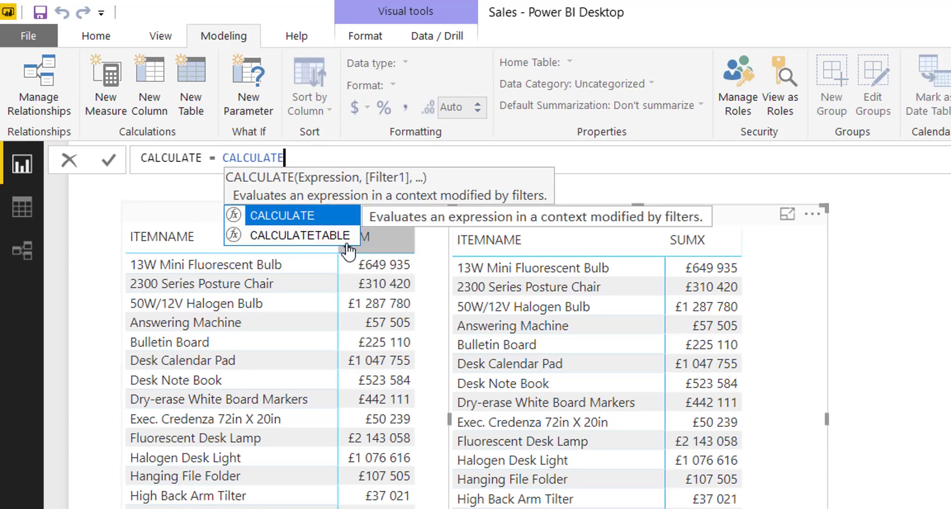
type("(SUM(")
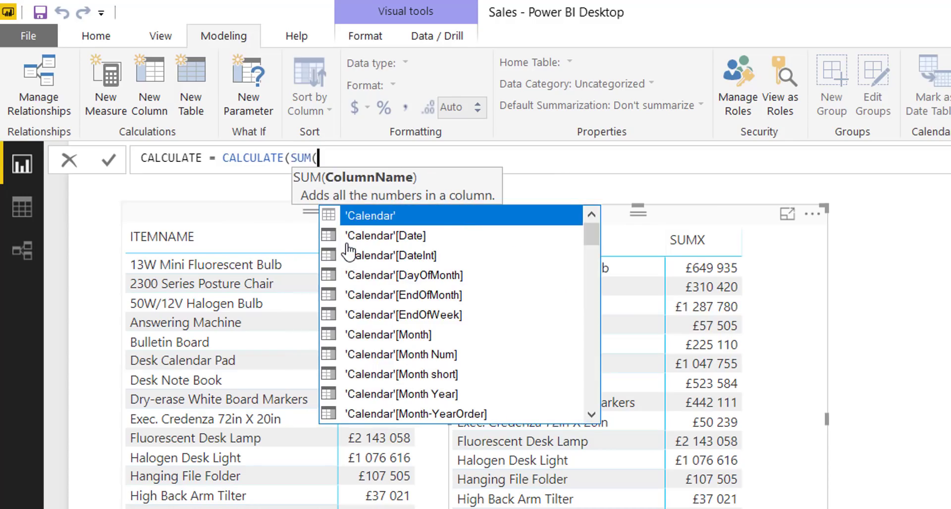
type("sales[")
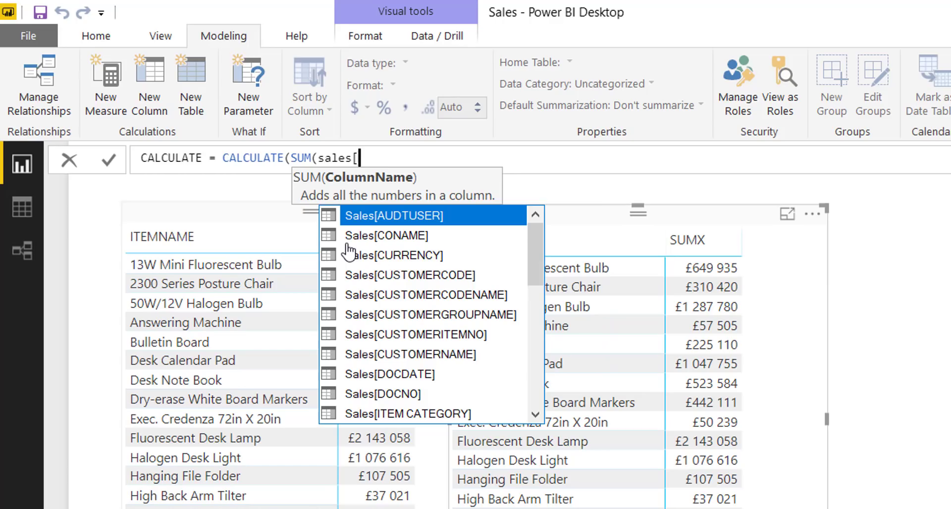
type("tot")
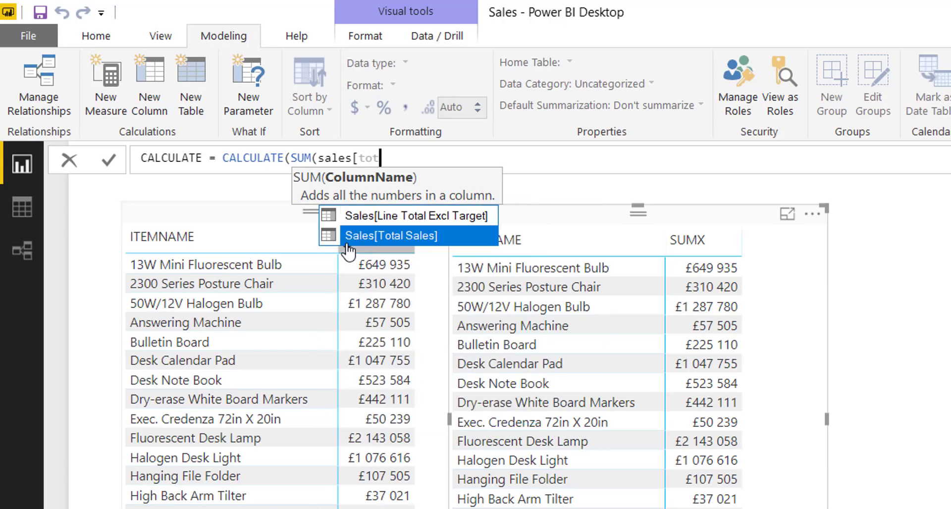
left_click(390, 235)
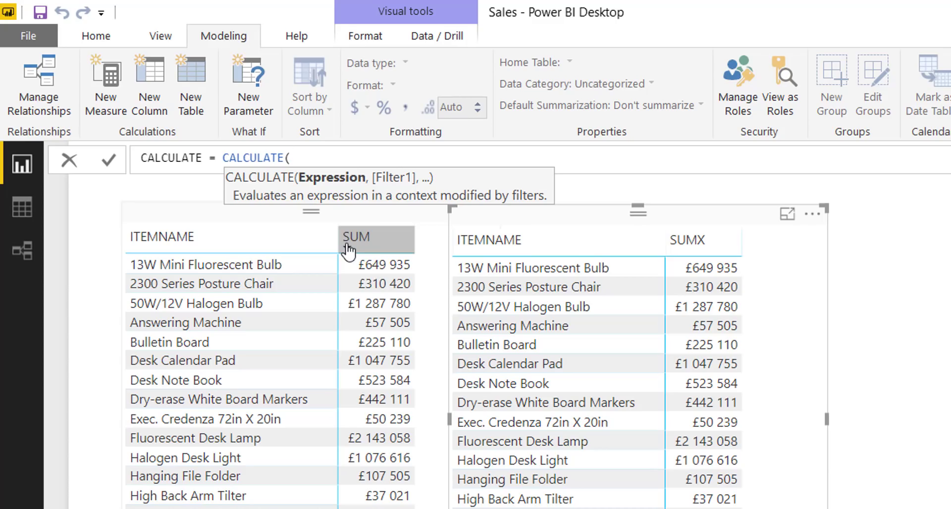
type("[sa")
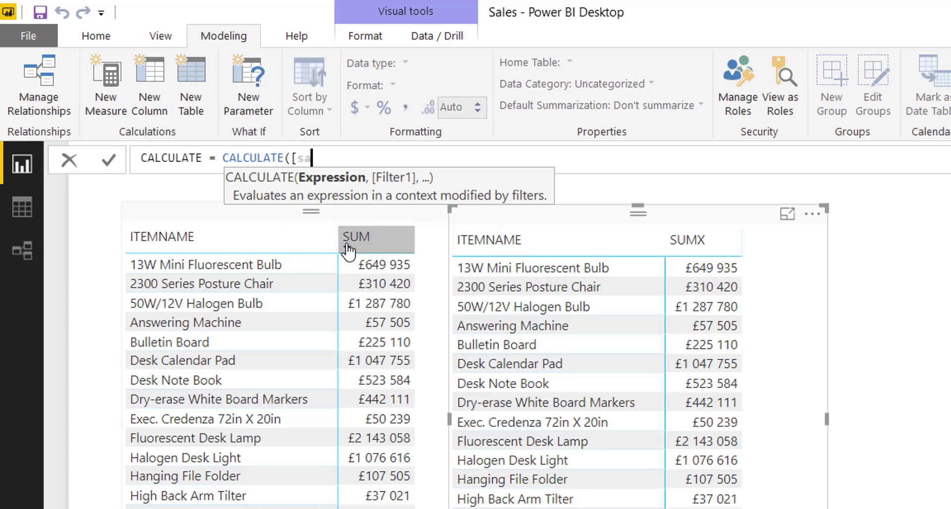
type("UM]")
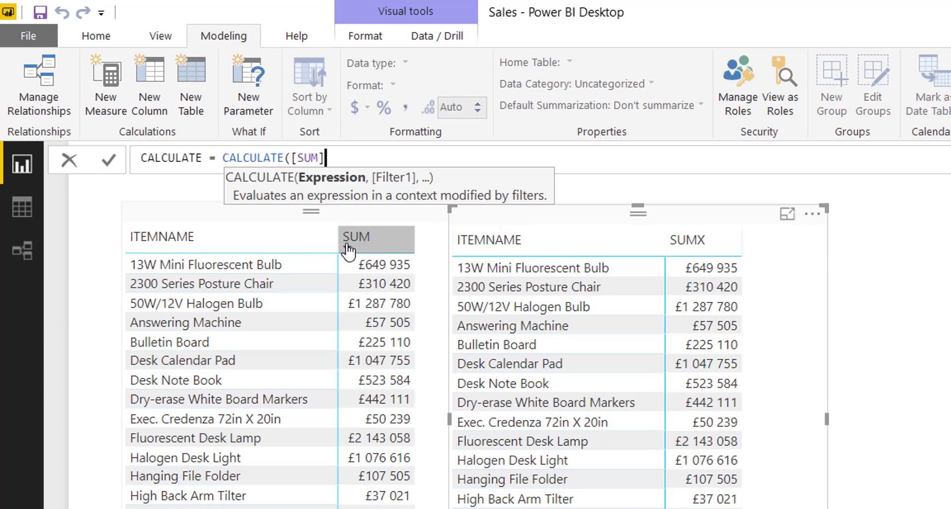
type(",")
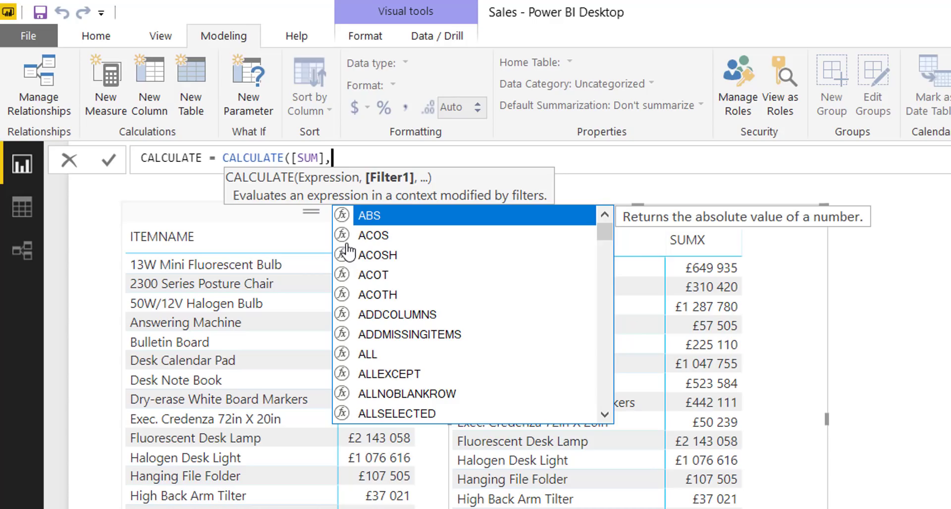
mouse_move(262, 278)
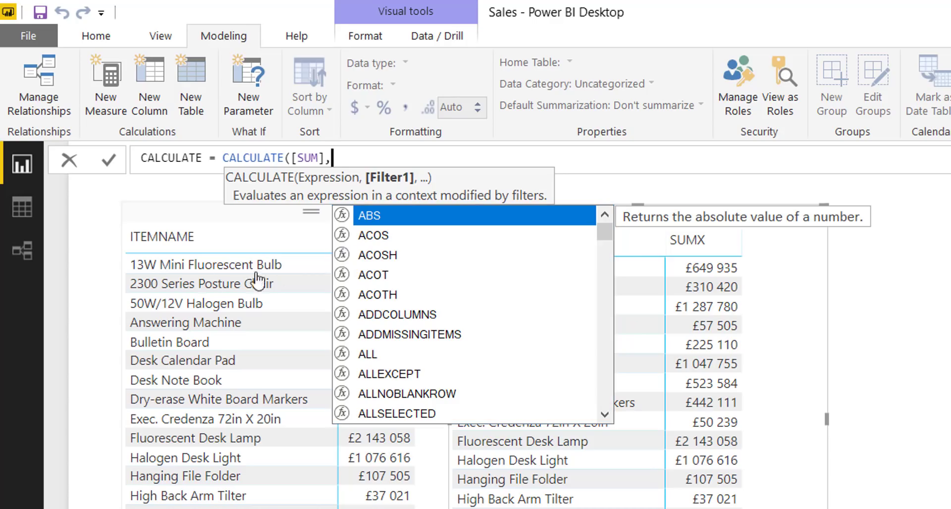
mouse_move(364, 252)
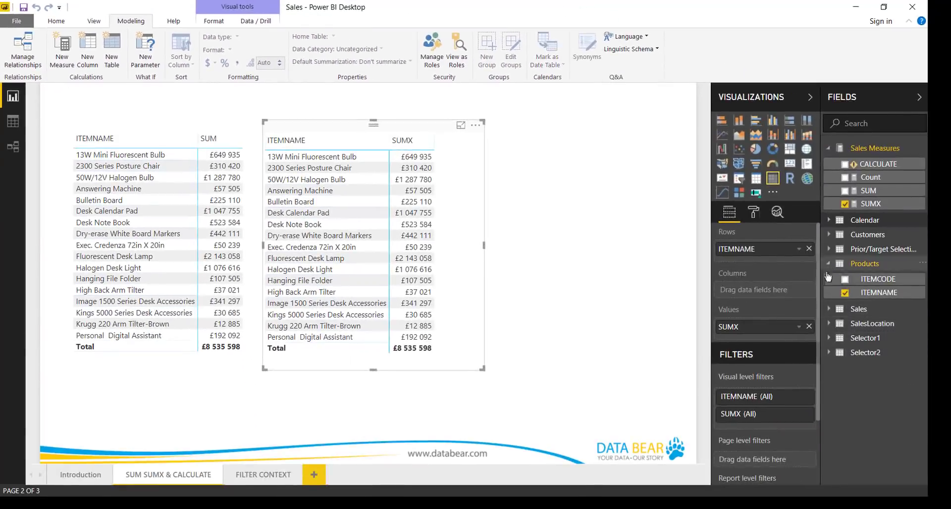
Step: Add a CUSTOMERNAME table and move it toward the bottom of the page
left_click(828, 234)
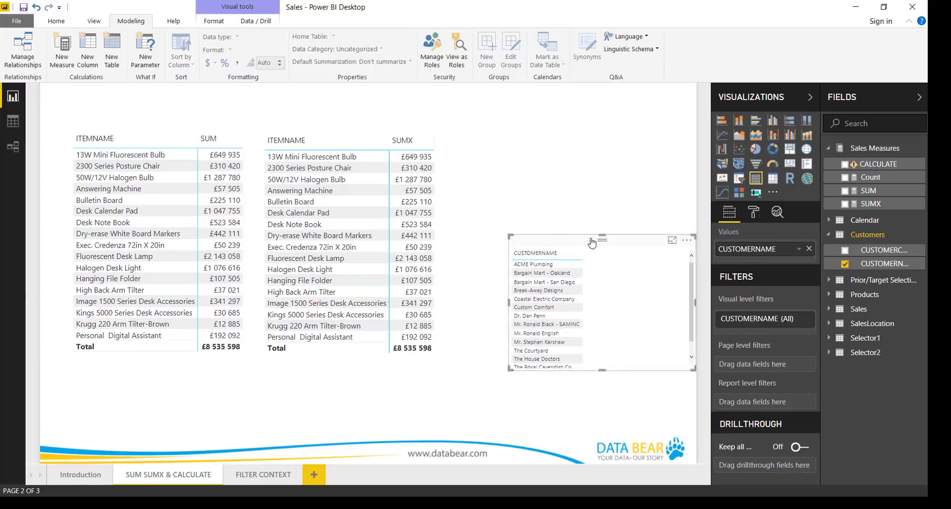
left_click_drag(600, 240, 570, 306)
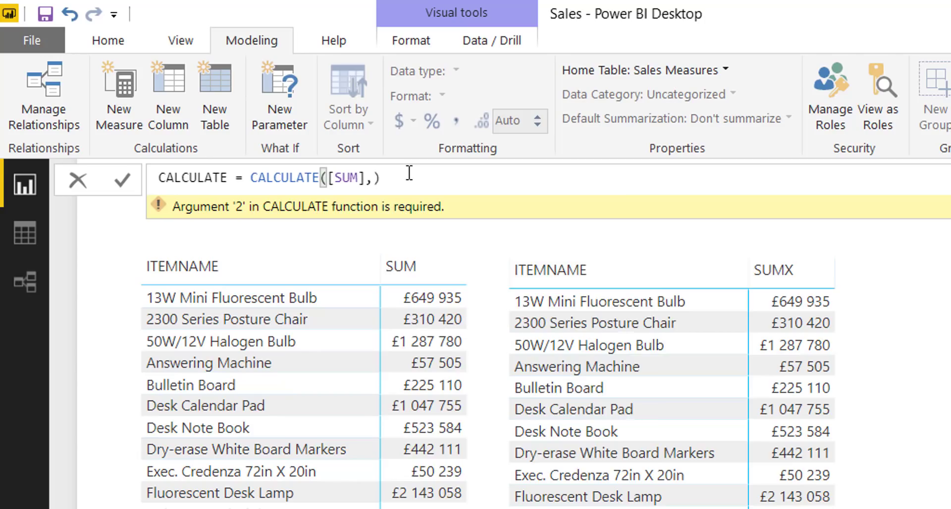
Step: Enter Customers[CUSTOMERNAME]="ACME Plumbing" as the second argument of the CALCULATE measure
type("cus")
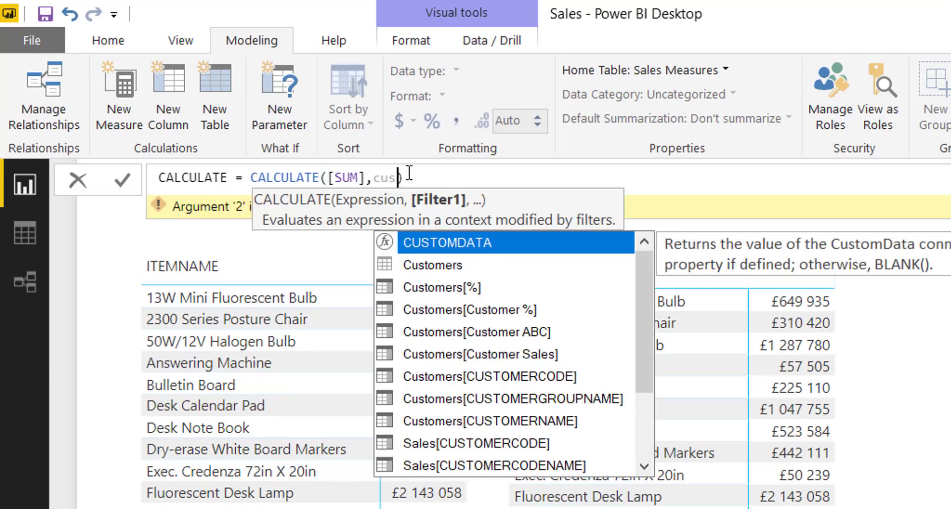
type("te")
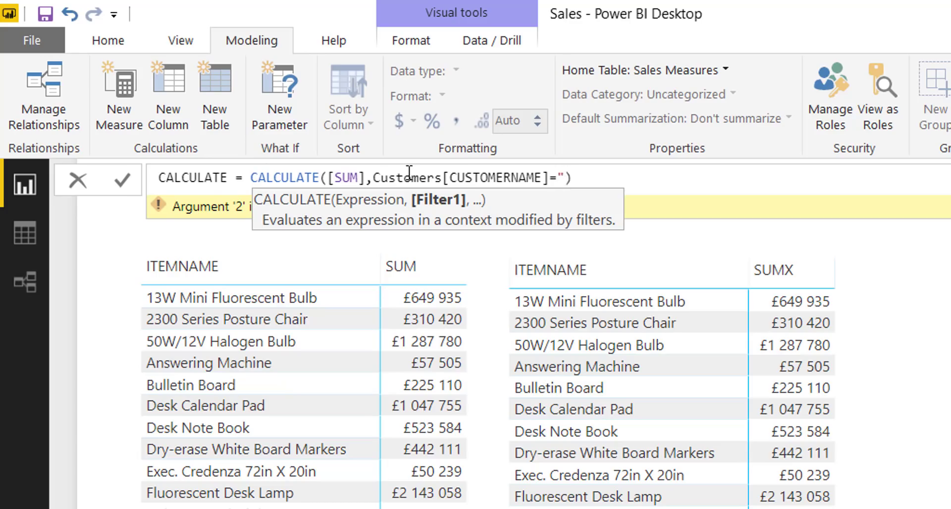
type("A")
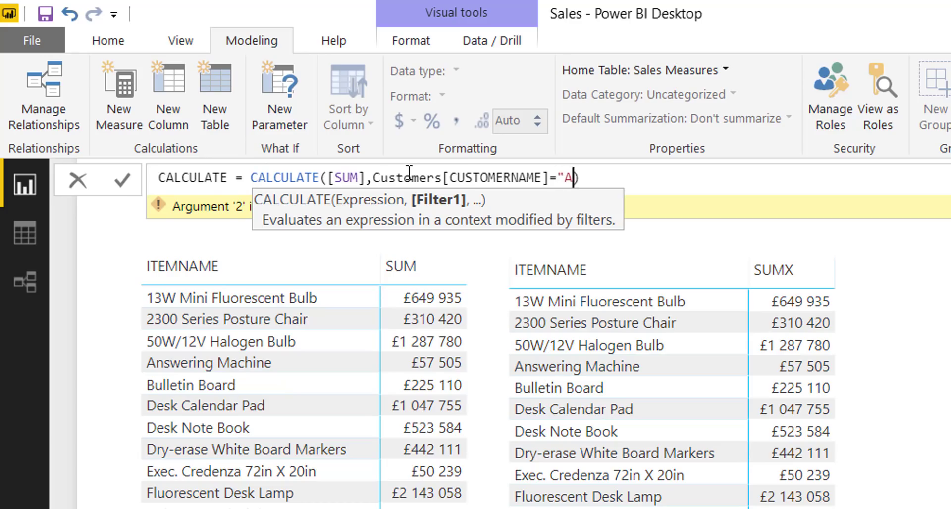
type("CME")
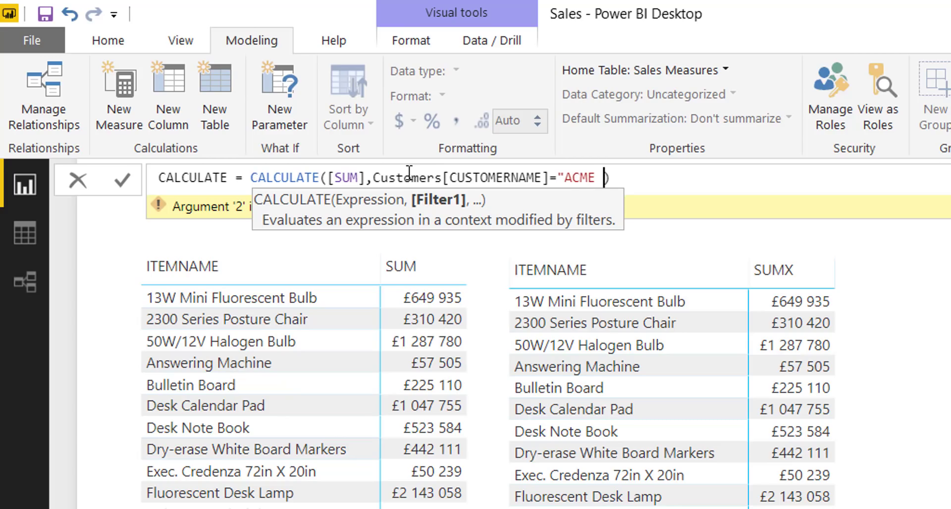
type("Plubing")
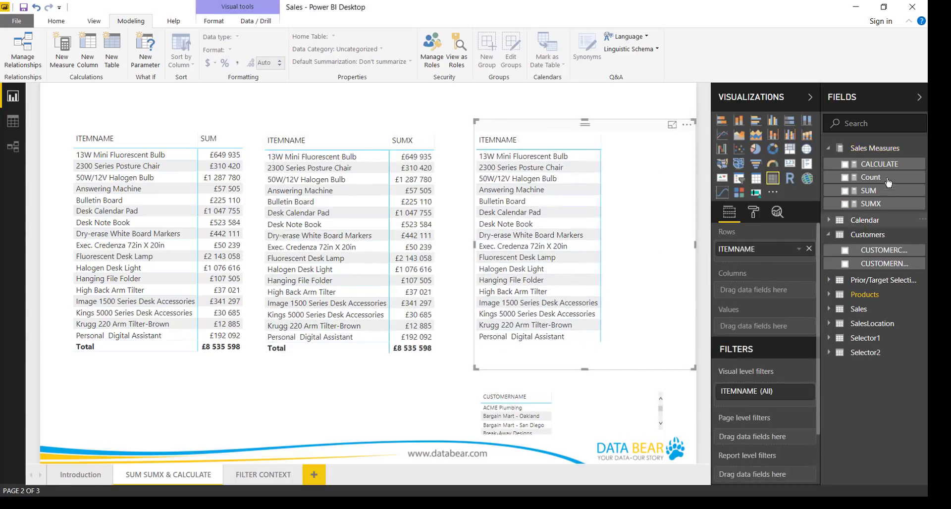
Step: Add CALCULATE to the new item-name table, format it as £ currency, then go to the FILTER CONTEXT page
left_click(846, 163)
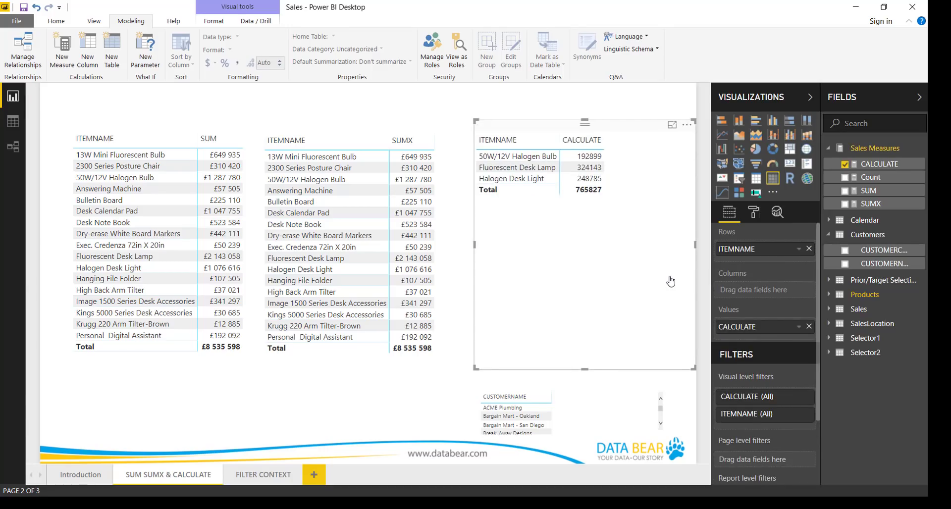
mouse_move(917, 192)
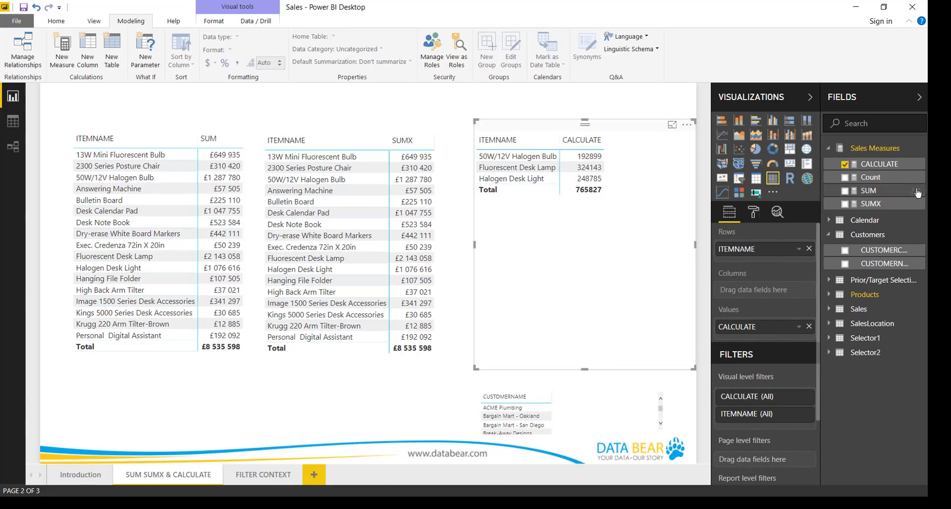
left_click(874, 163)
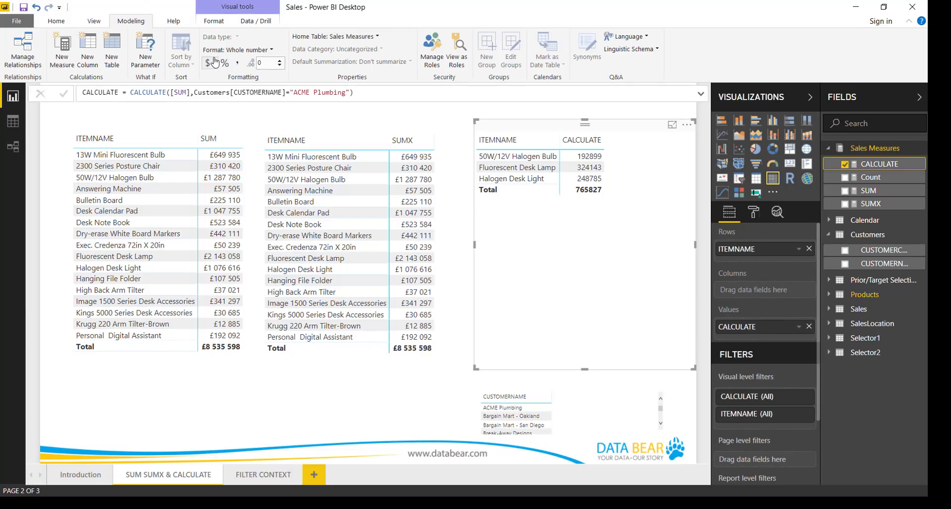
left_click(206, 62)
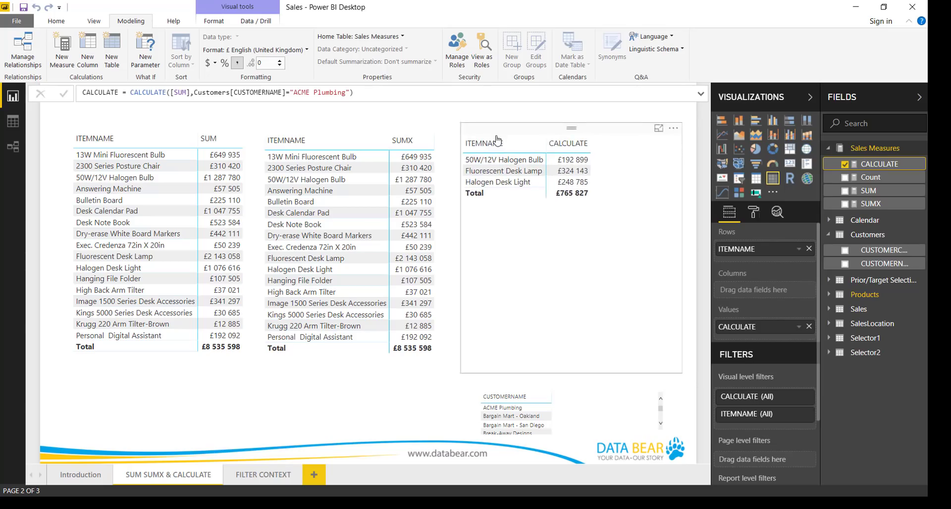
left_click(263, 475)
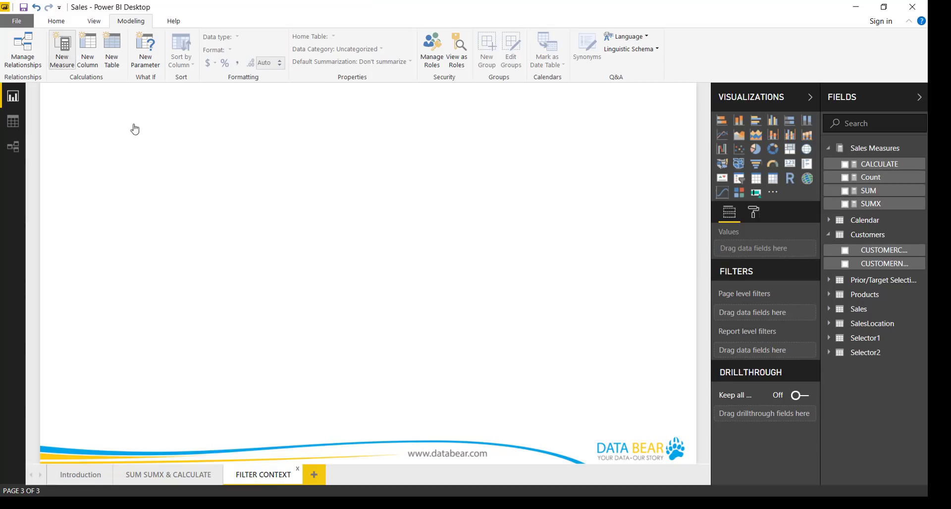
Step: Start a new measure named ACME Plumbing and begin it with the CALCULATE function
left_click(61, 51)
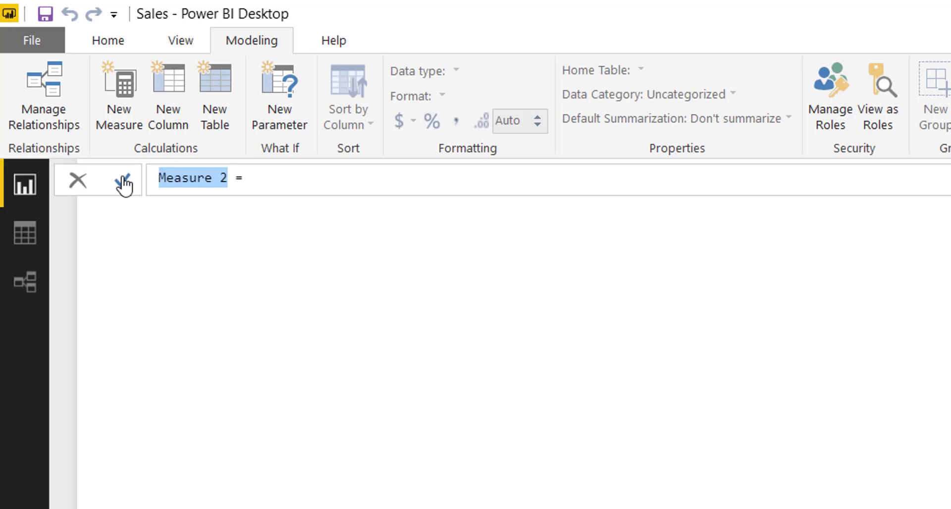
type("ACME B =")
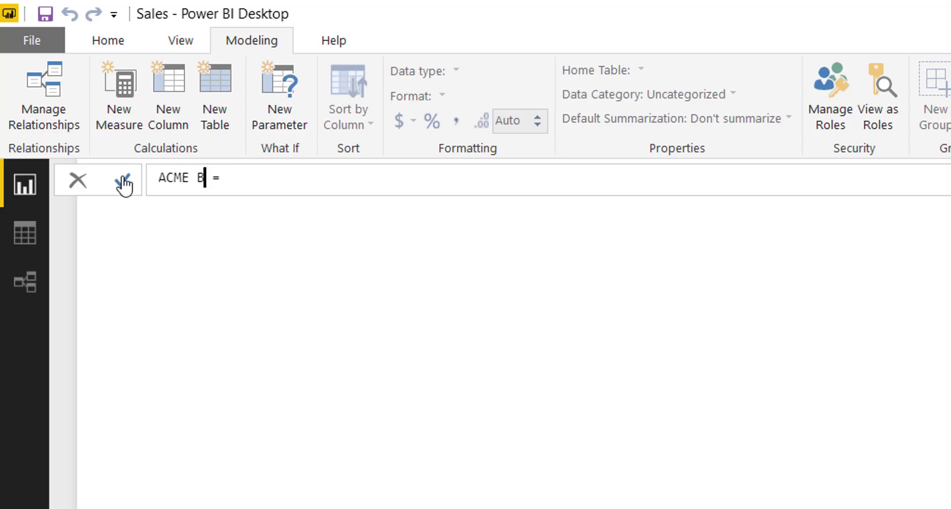
type("lumbing")
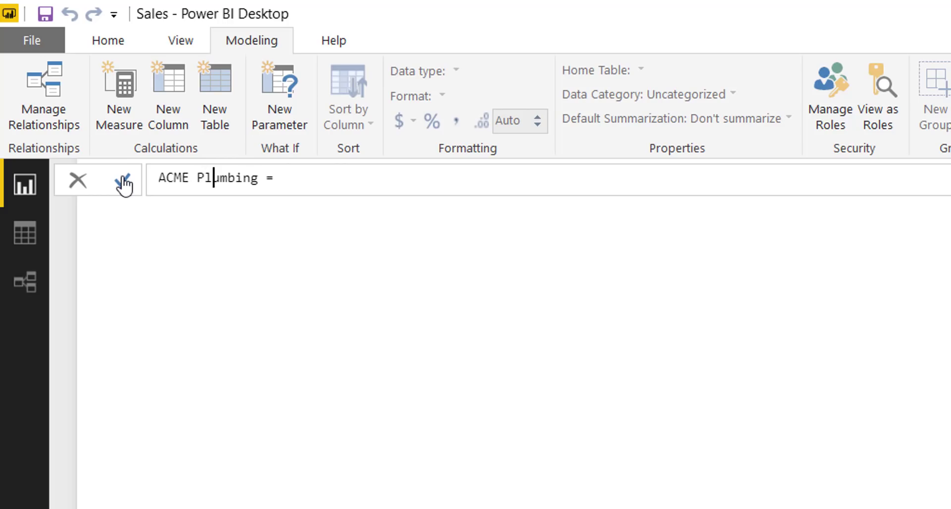
type("[CALCULATE]")
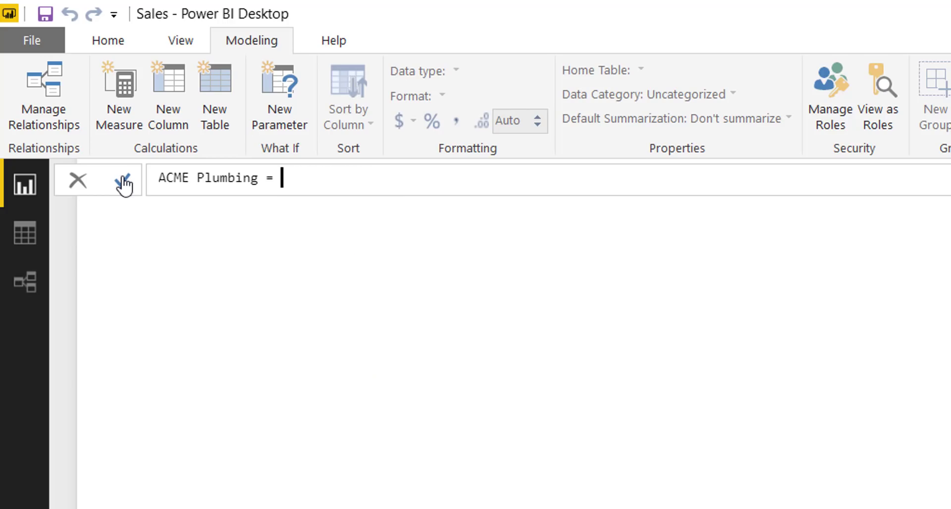
type("CA")
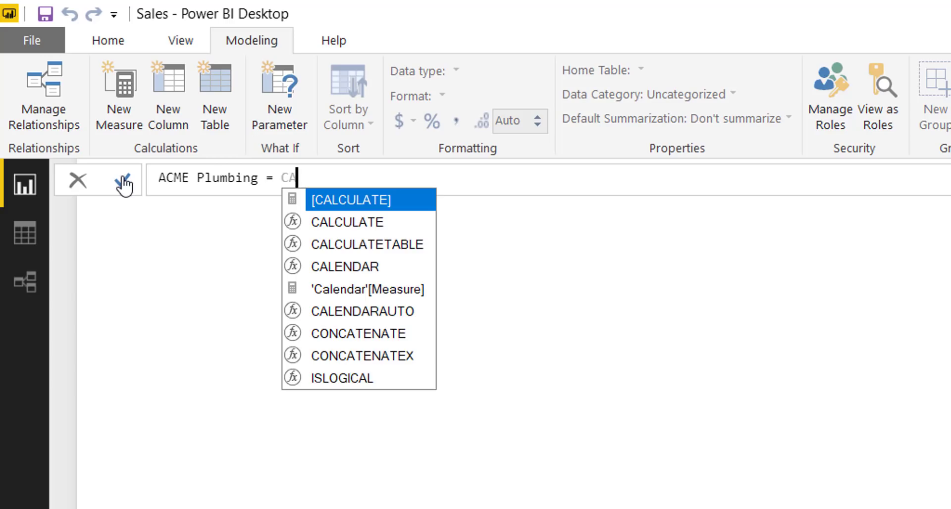
type("L")
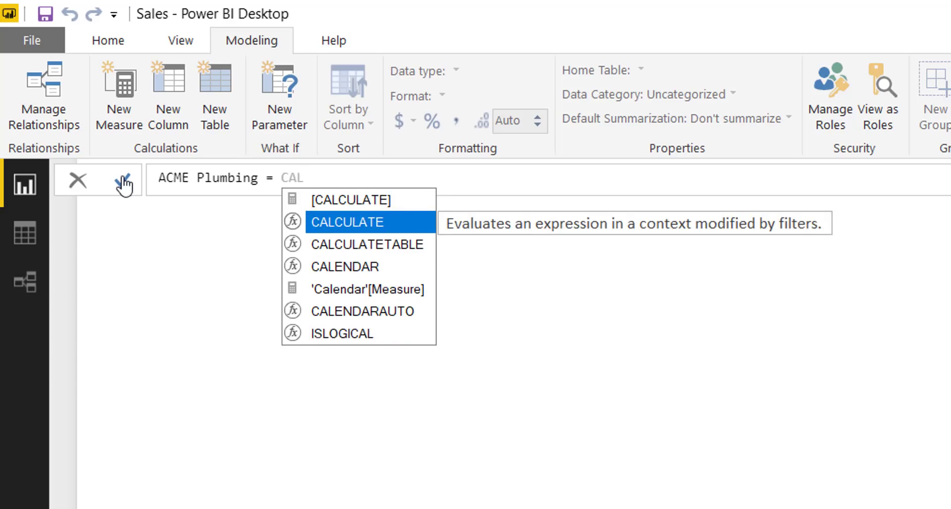
left_click(347, 222)
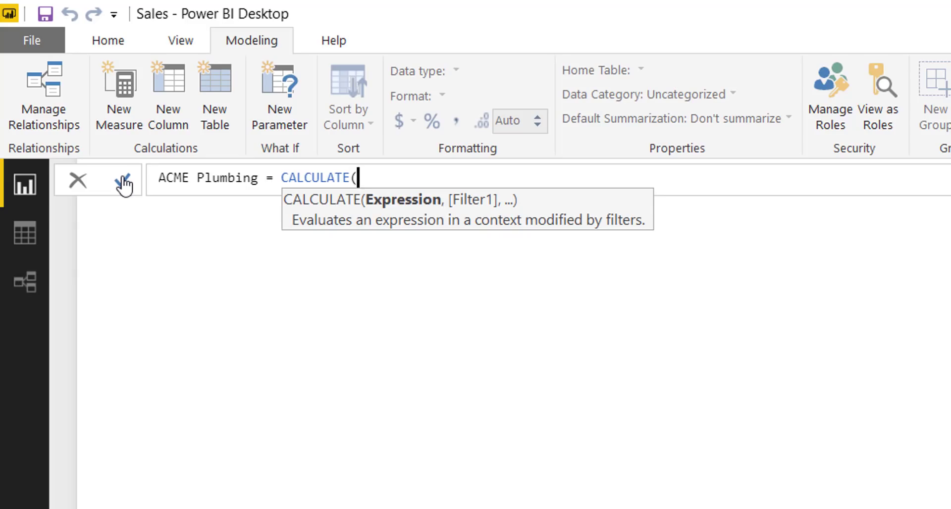
Step: Complete it as CALCULATE([SUM],Customers[CUSTOMERNAME]="ACME Plumbing") kept in Sales Measures
type("[SUM]")
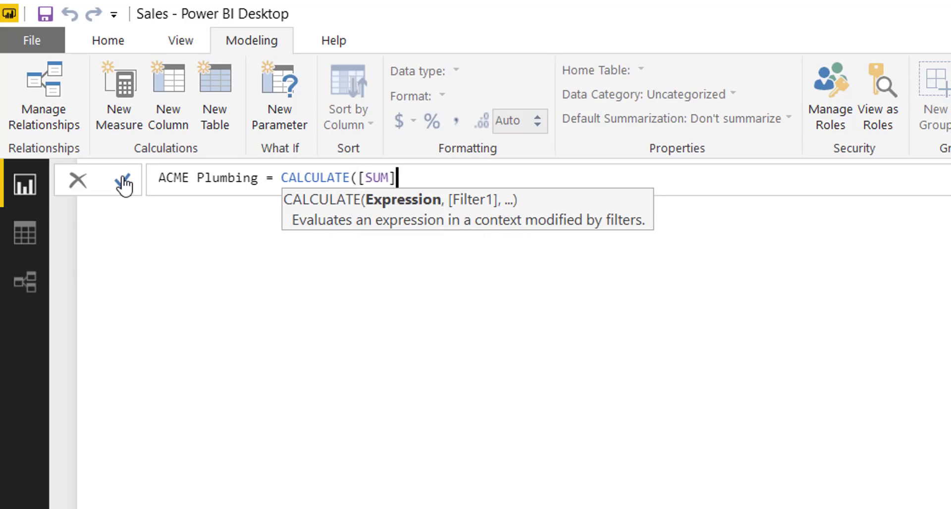
type(",")
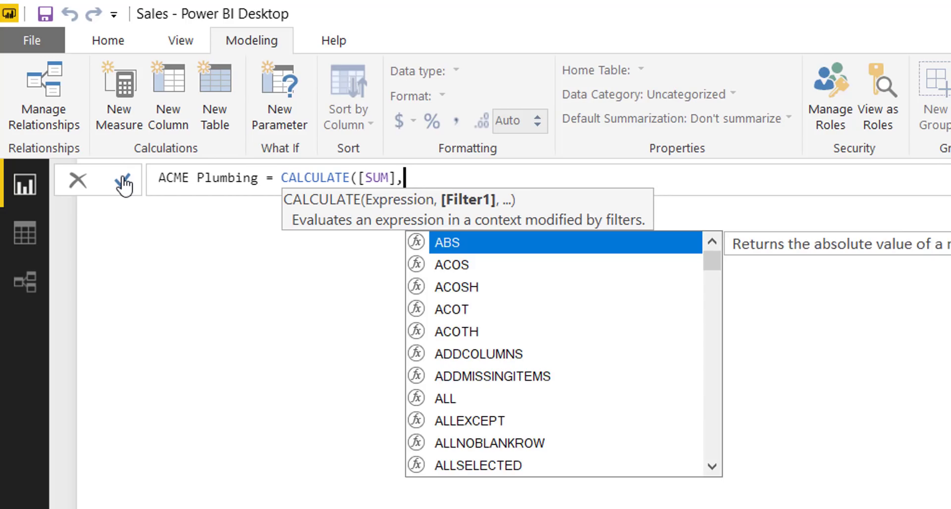
type("cust")
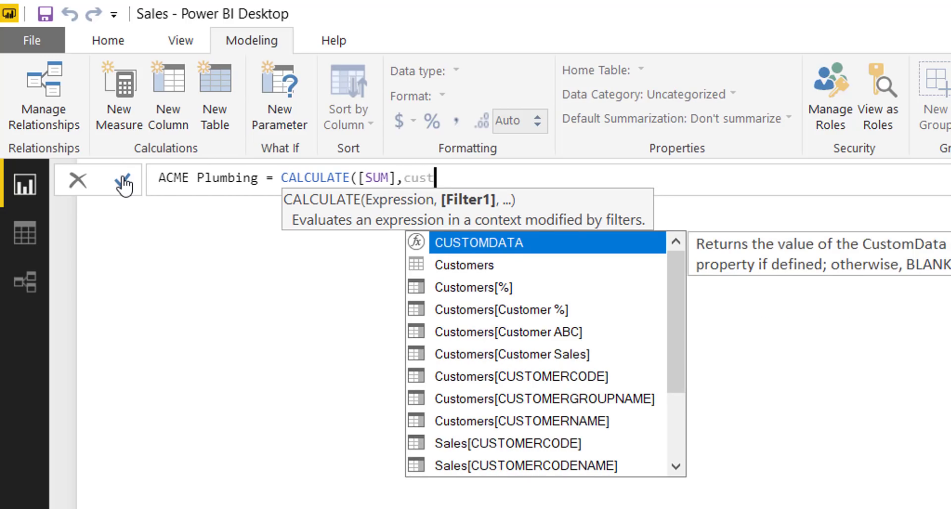
type("omers[CUSTOMERNAME")
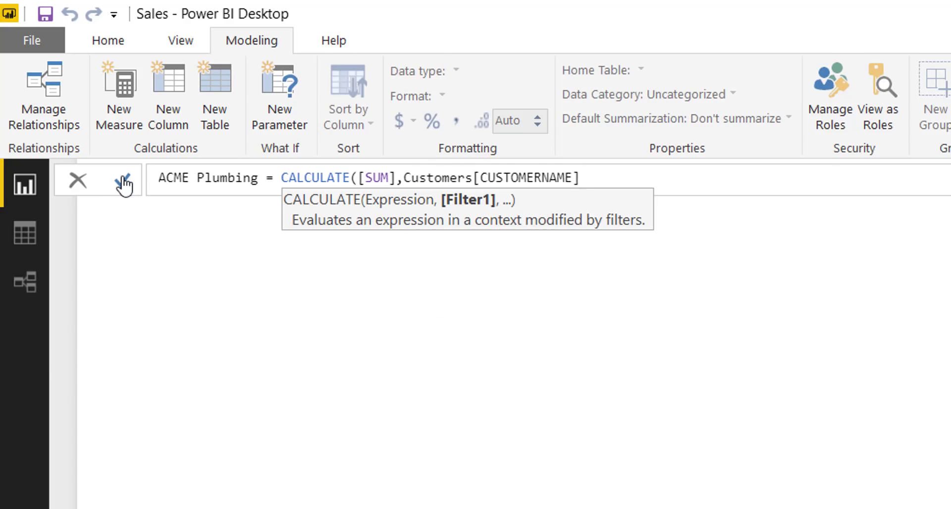
type("=\"")
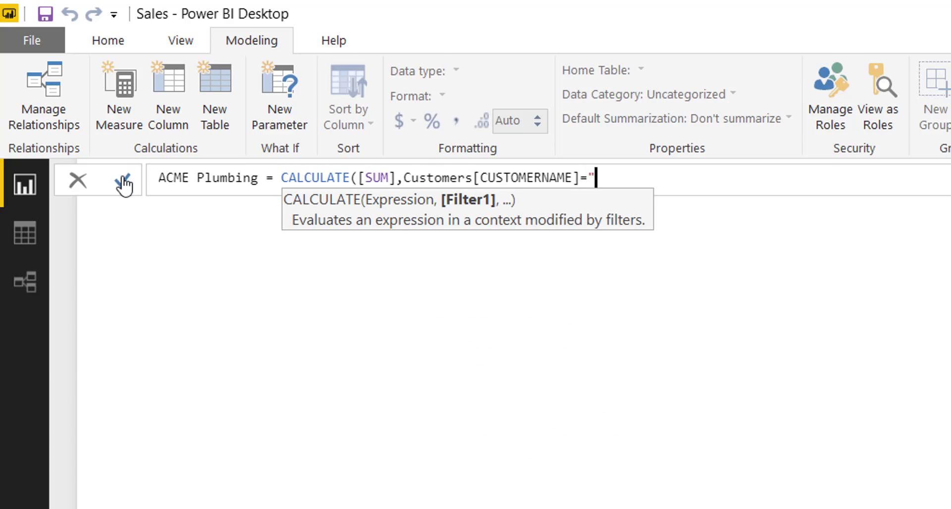
type("ACME Plum")
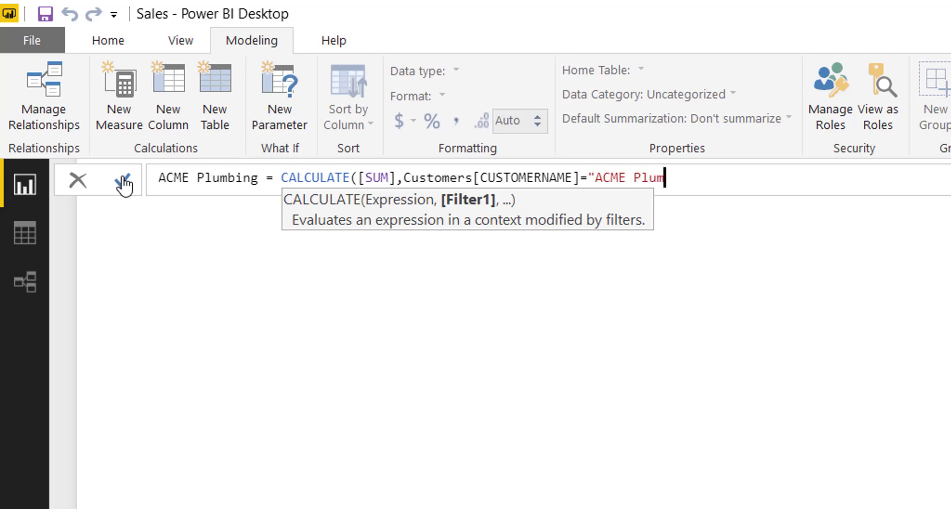
type("bing\")")
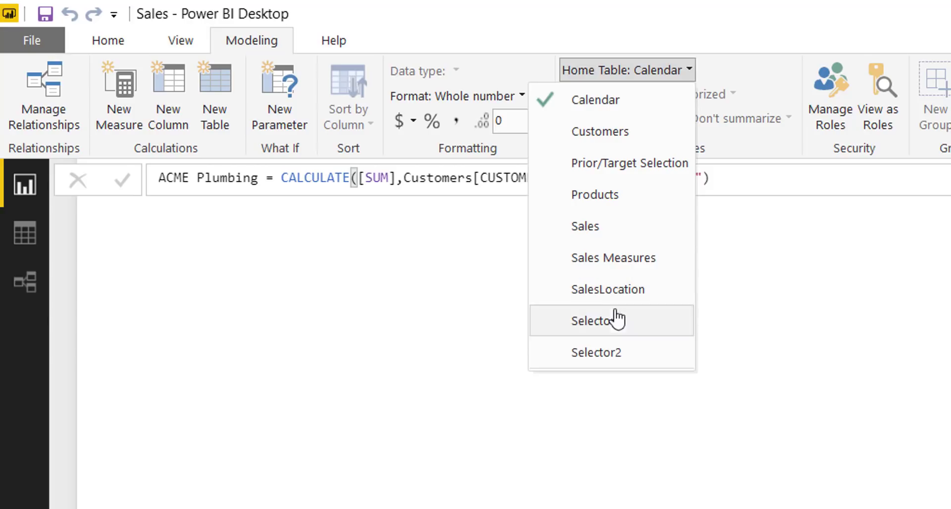
left_click(613, 258)
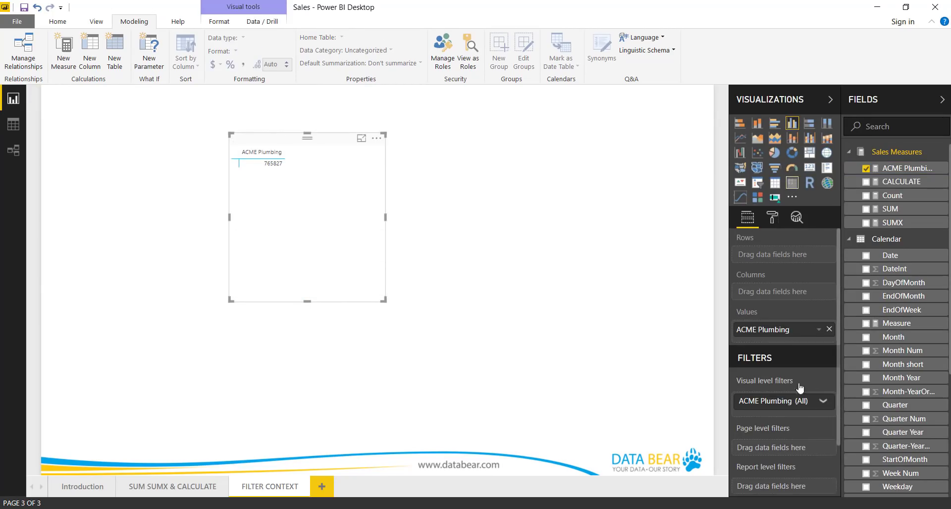
Step: Group the ACME Plumbing matrix rows by ITEMNAME, format values as British pounds, and resize the matrix
scroll("down", 3)
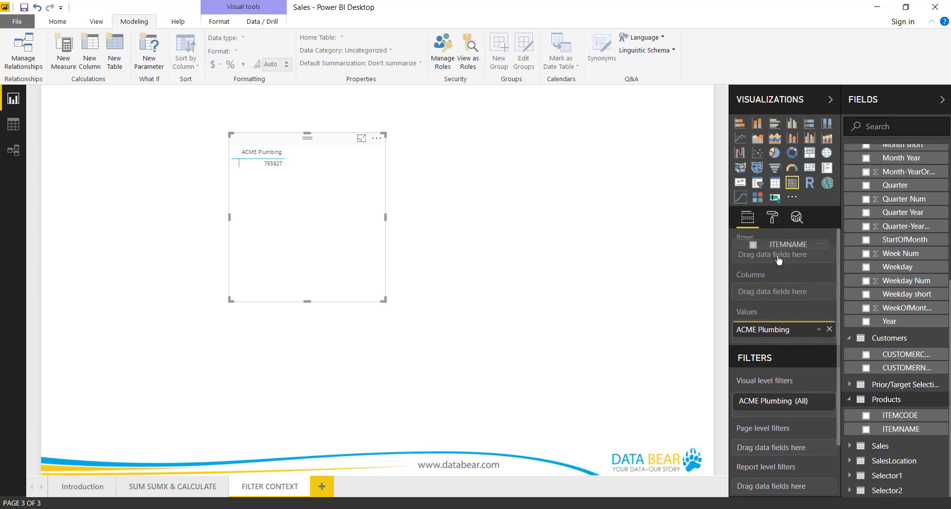
left_click(866, 429)
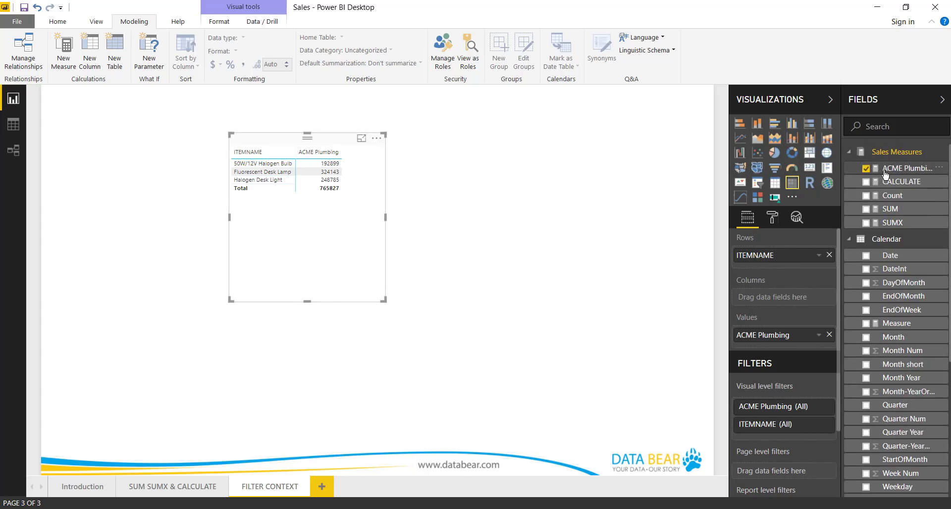
left_click(907, 168)
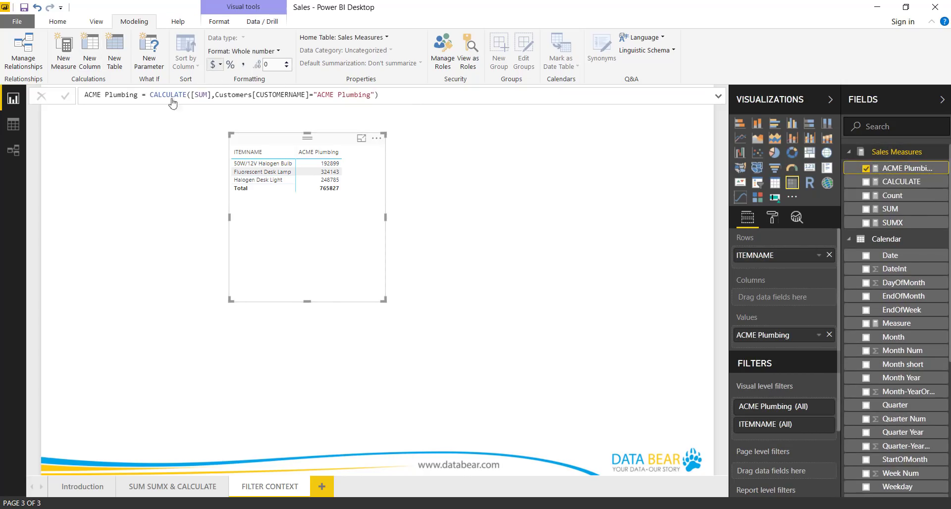
left_click(212, 64)
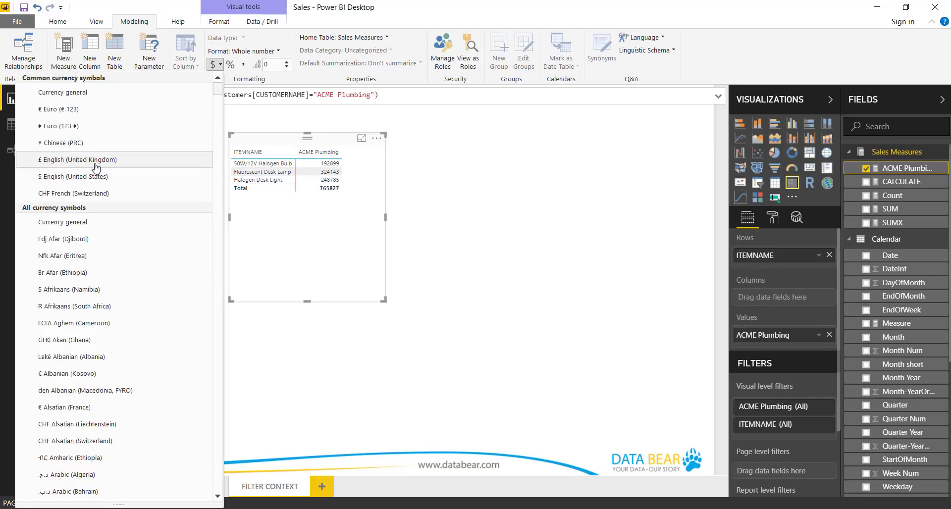
left_click(78, 159)
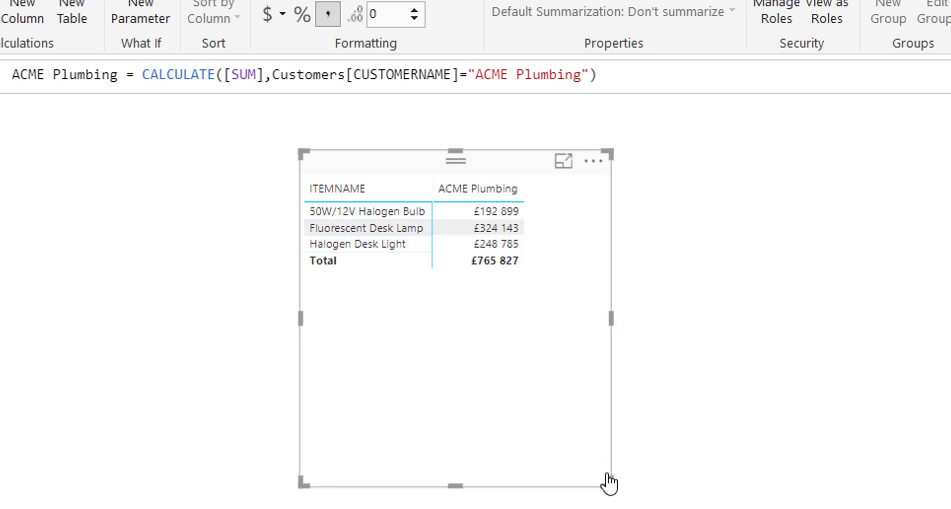
left_click_drag(608, 483, 652, 301)
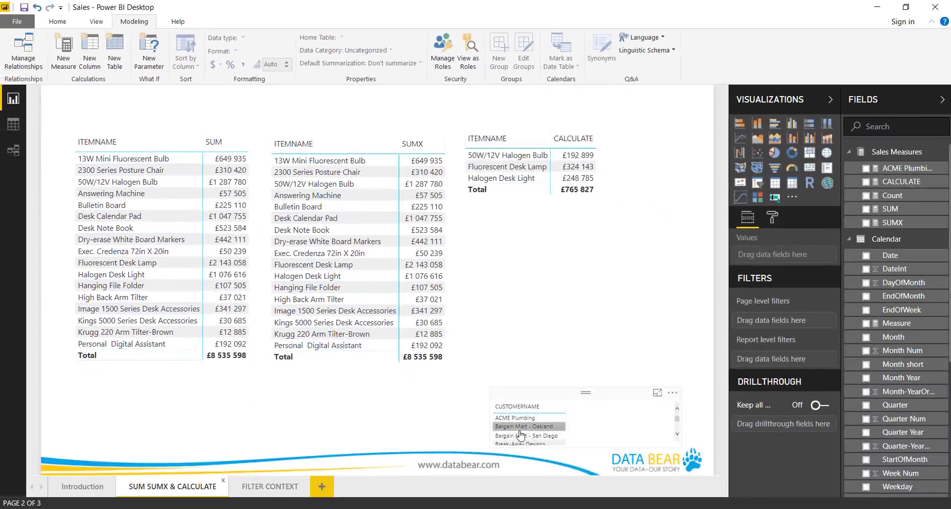
Step: Return to the FILTER CONTEXT report page
scroll("down", 3)
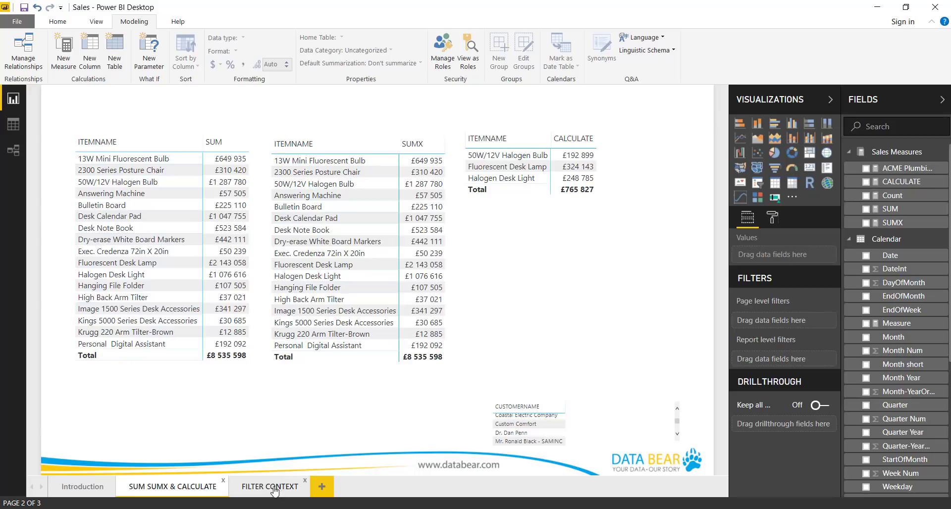
left_click(271, 486)
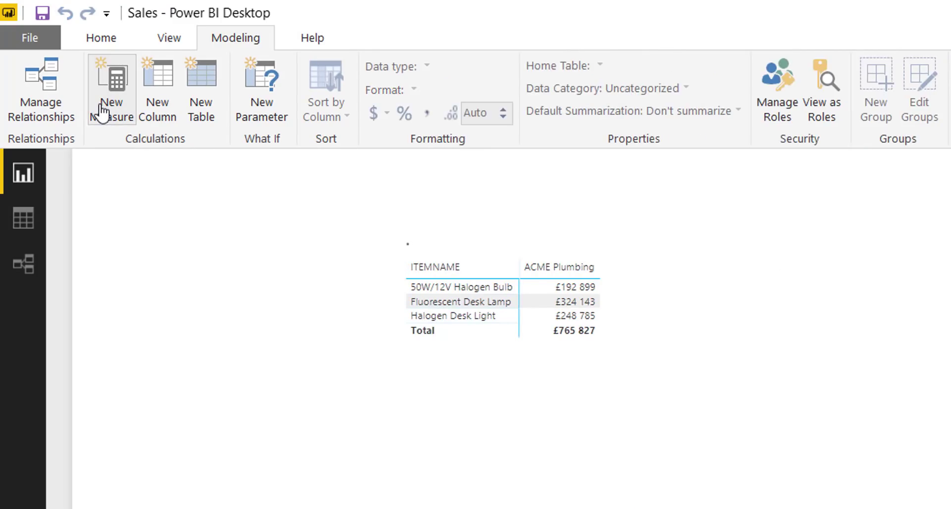
Step: Create a Custom Comfort measure, CALCULATE of SUM filtered to customer Custom Comfort, formatted in pounds
left_click(112, 85)
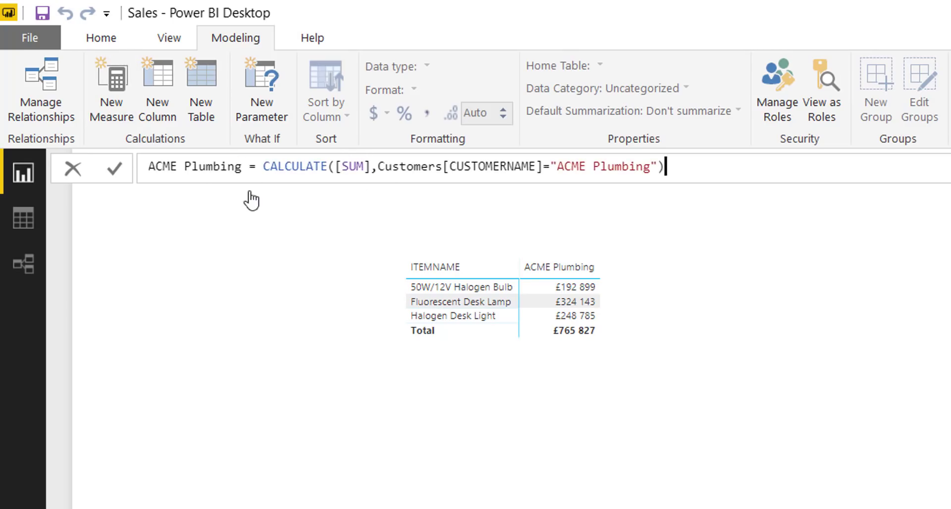
double_click(194, 167)
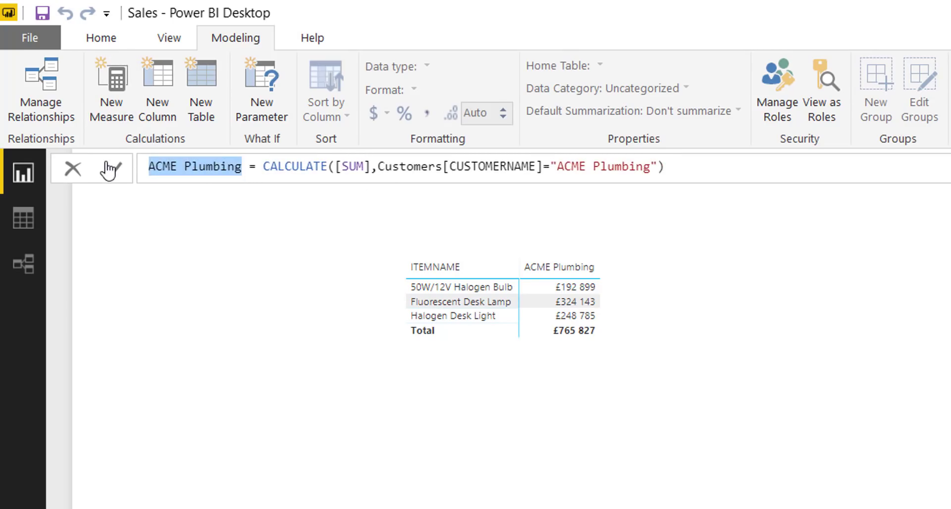
type("Customer")
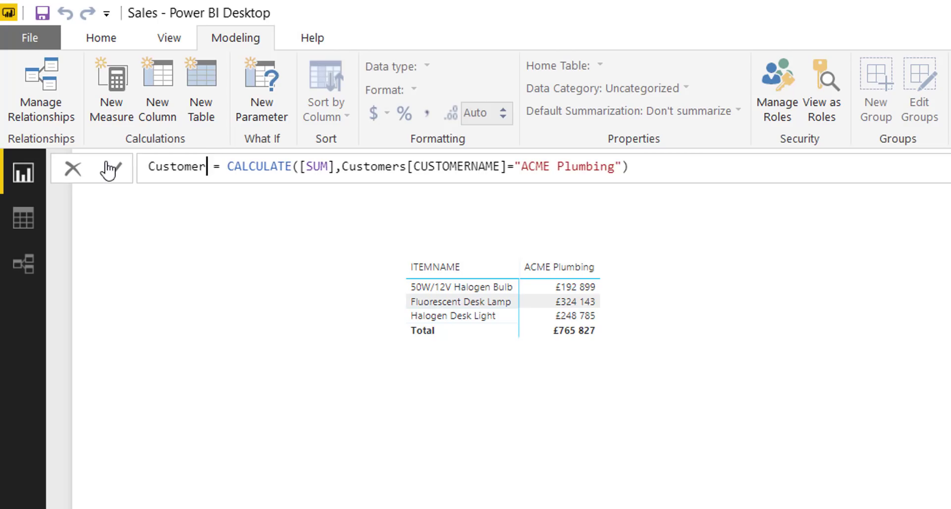
type("Custom Comfort")
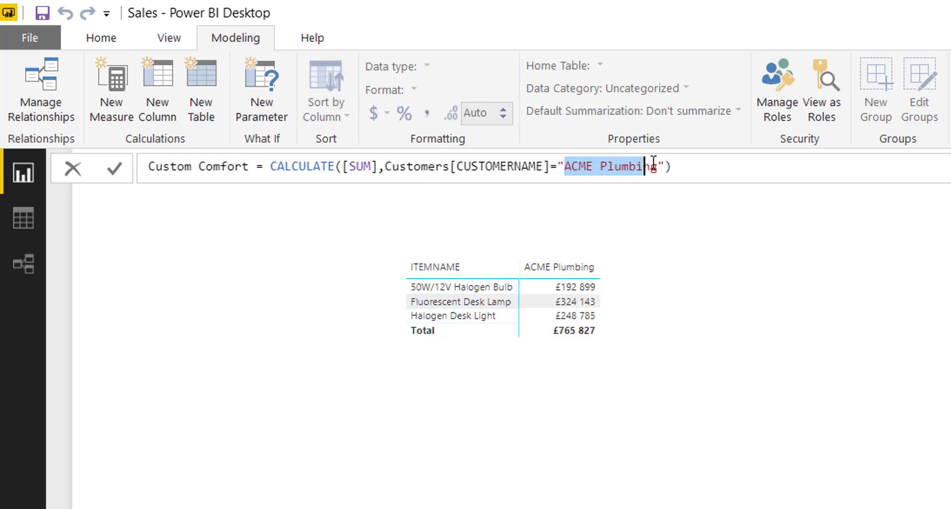
type("Custom Comfort")
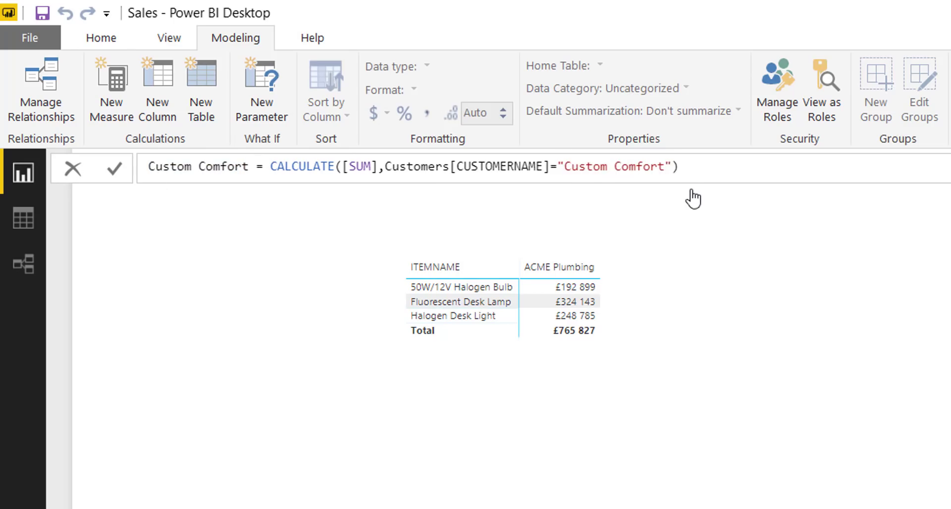
left_click(689, 166)
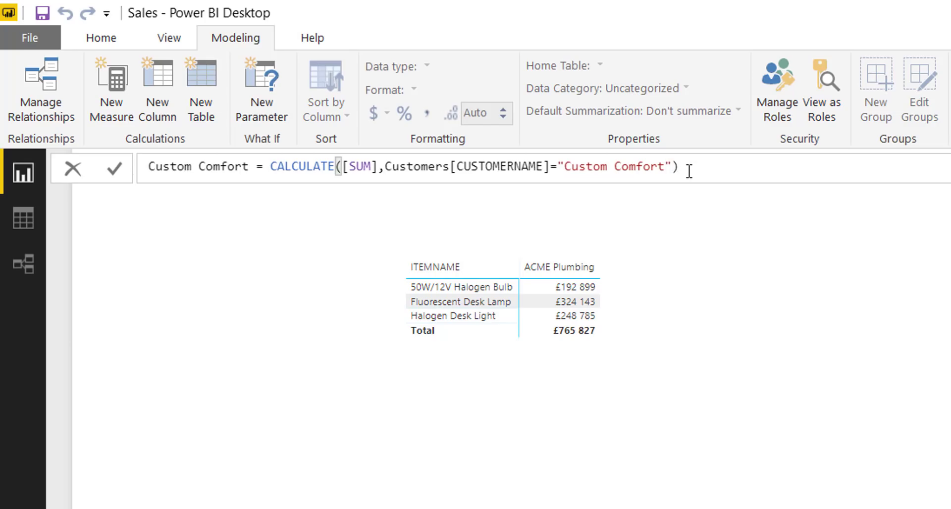
left_click(91, 166)
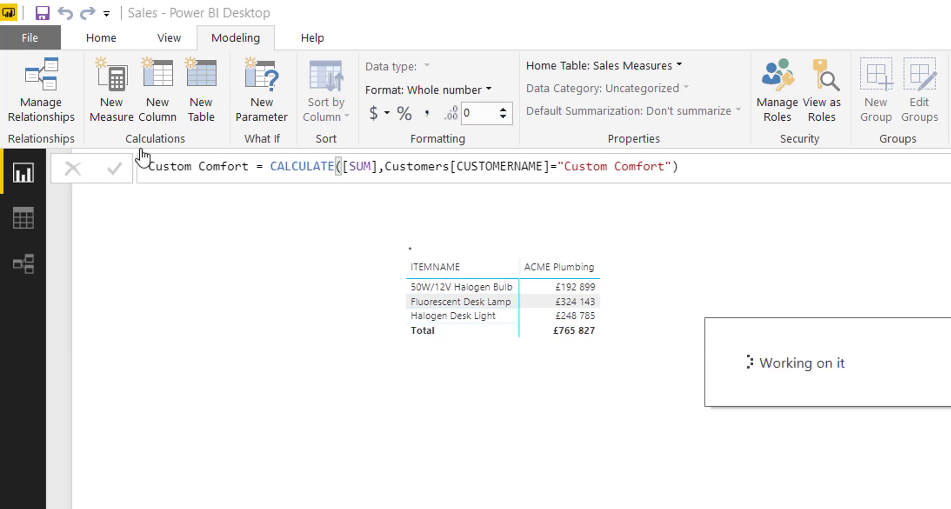
left_click(384, 113)
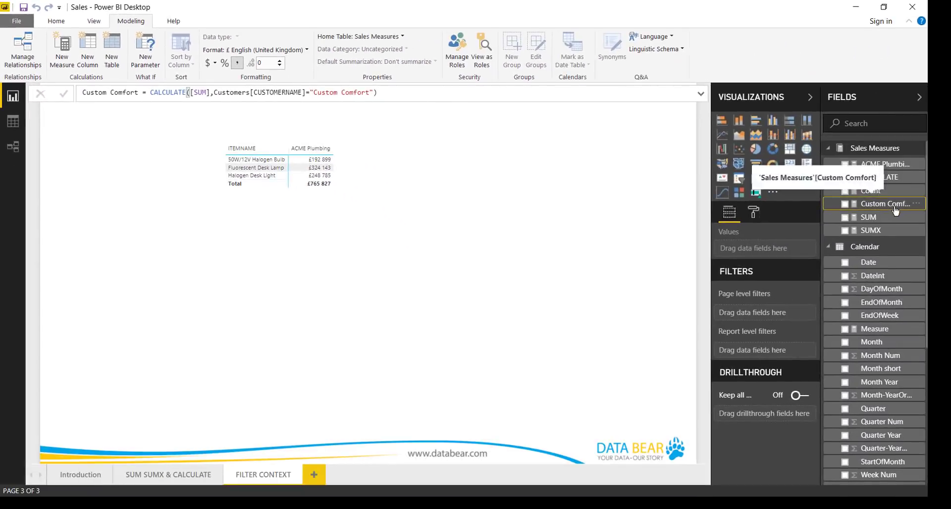
Step: Add the Custom Comfort measure to the item-name matrix Values beside ACME Plumbing
left_click_drag(891, 203, 737, 286)
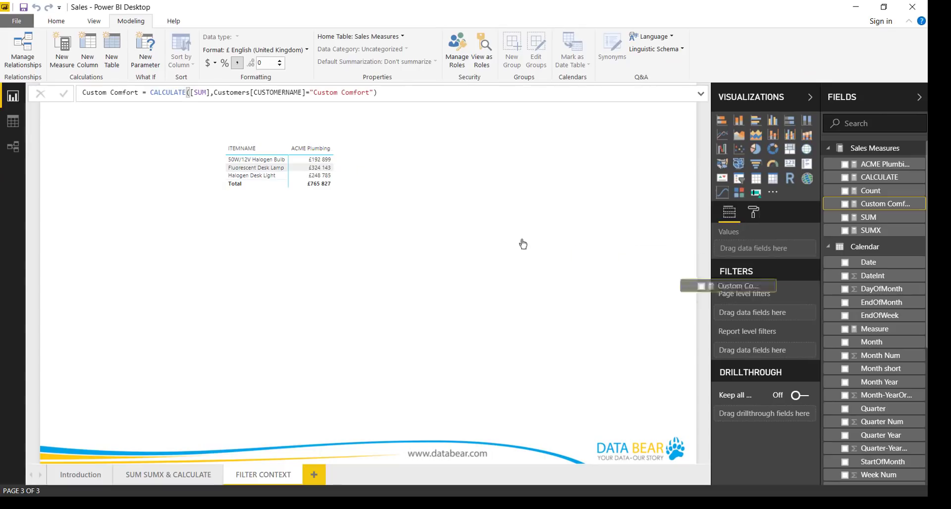
left_click(845, 203)
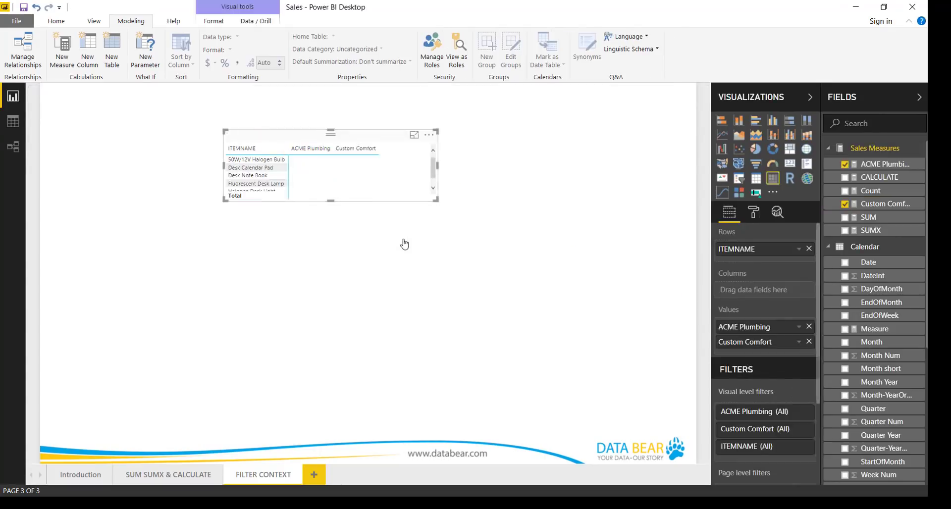